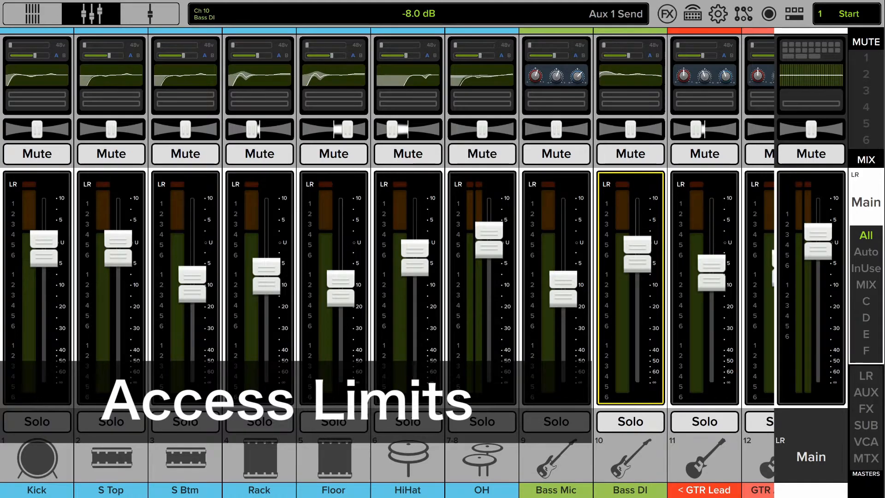
- Open the Access Limits tab in settings, listing mixes, DSP, routing and presets
{"action": "left_click", "coordinate": [718, 14]}
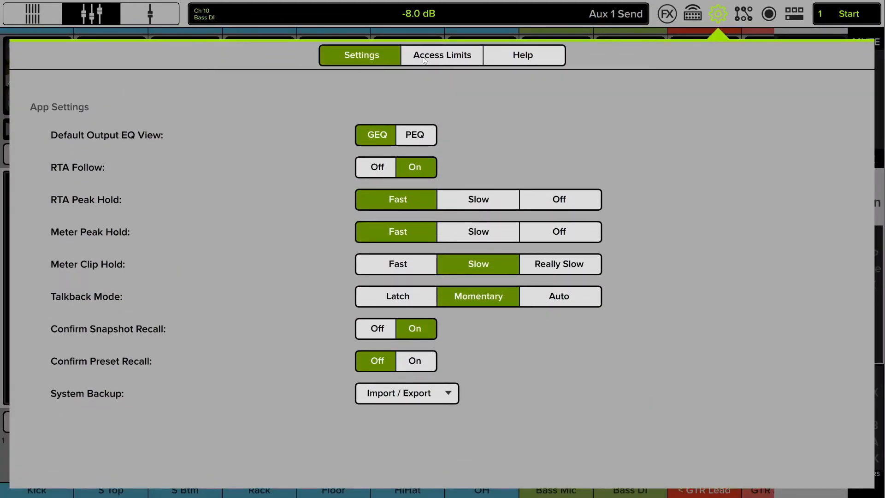
{"action": "left_click", "coordinate": [442, 54]}
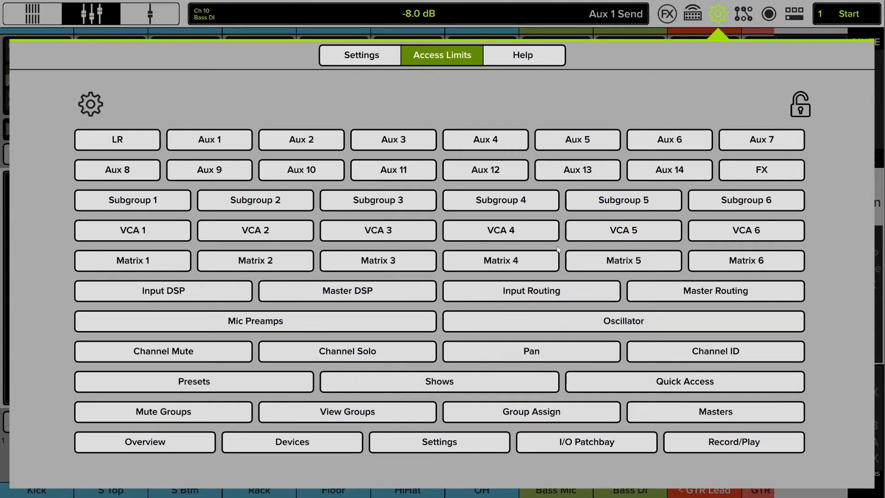
{"action": "mouse_move", "coordinate": [360, 309]}
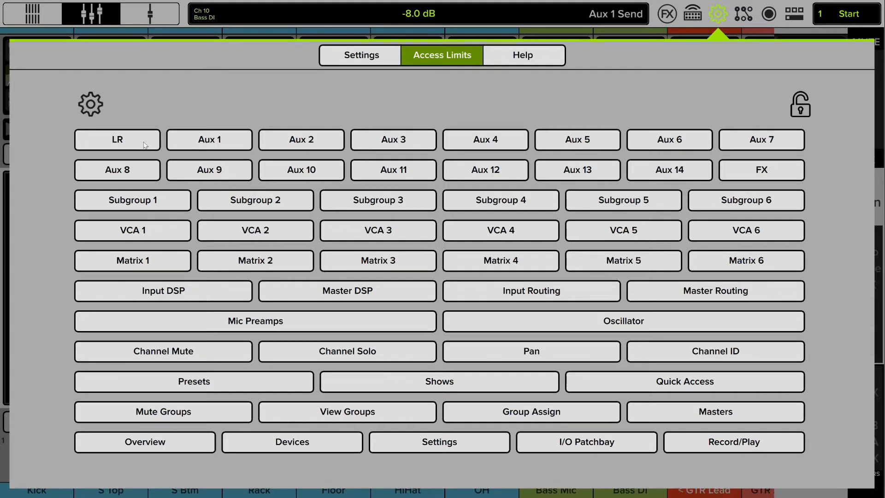
{"action": "mouse_move", "coordinate": [535, 371]}
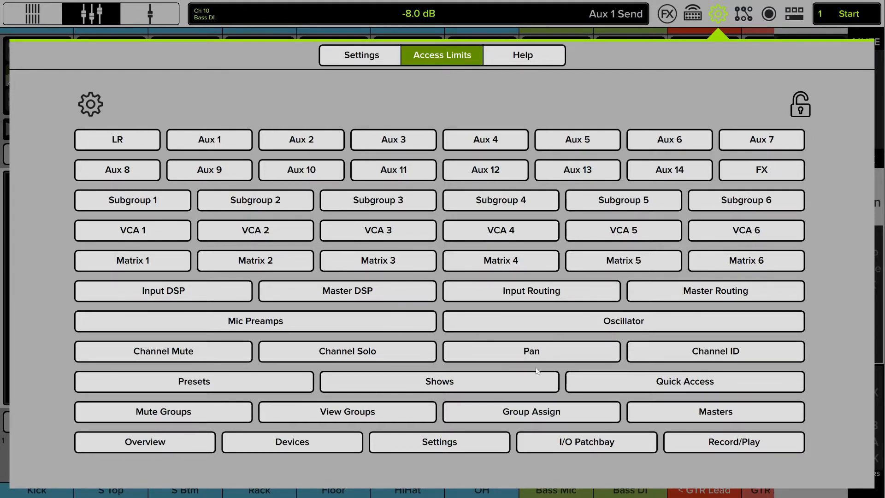
{"action": "mouse_move", "coordinate": [362, 206]}
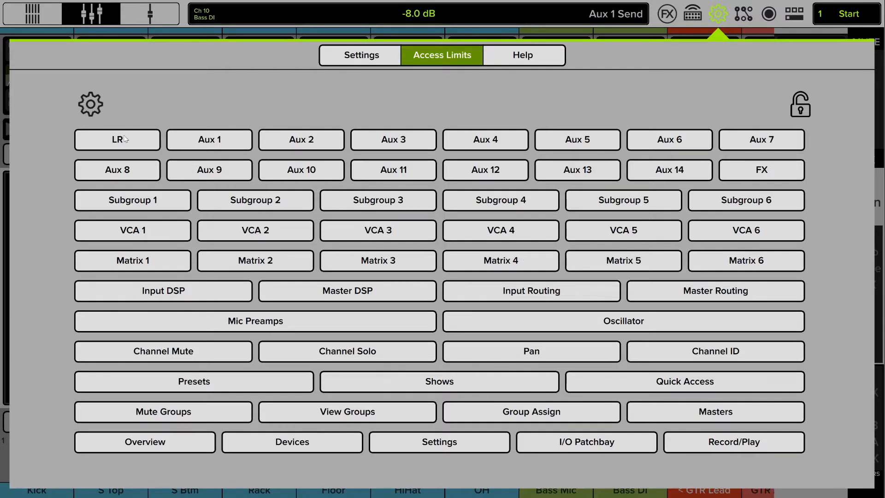
- Restrict the LR mix and Input DSP, then switch the mixer to Aux 1
{"action": "left_click", "coordinate": [116, 139]}
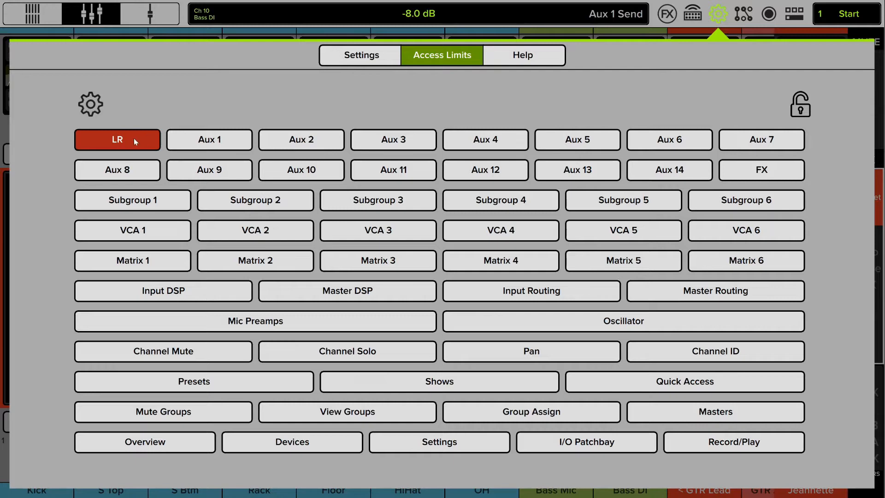
{"action": "mouse_move", "coordinate": [199, 299]}
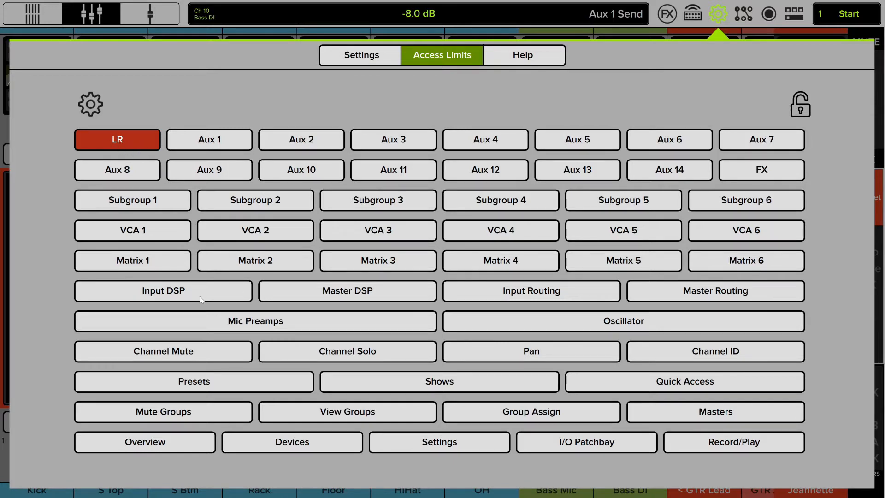
{"action": "left_click", "coordinate": [163, 291]}
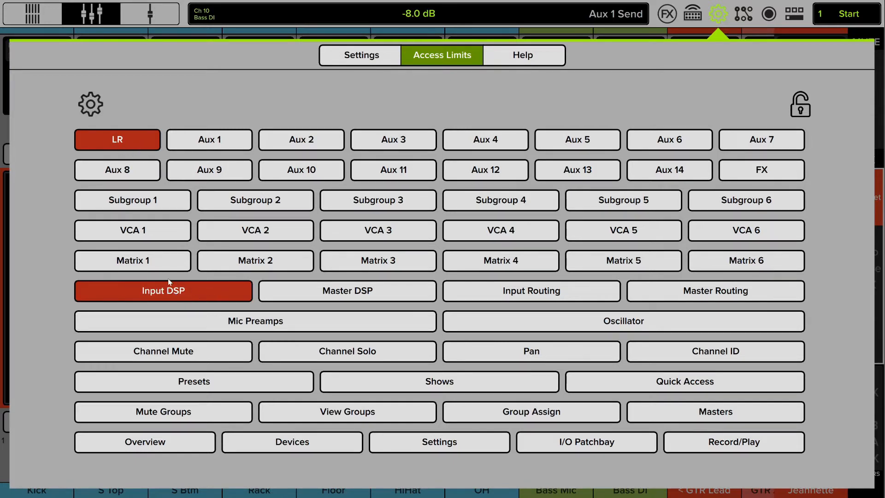
{"action": "mouse_move", "coordinate": [182, 304]}
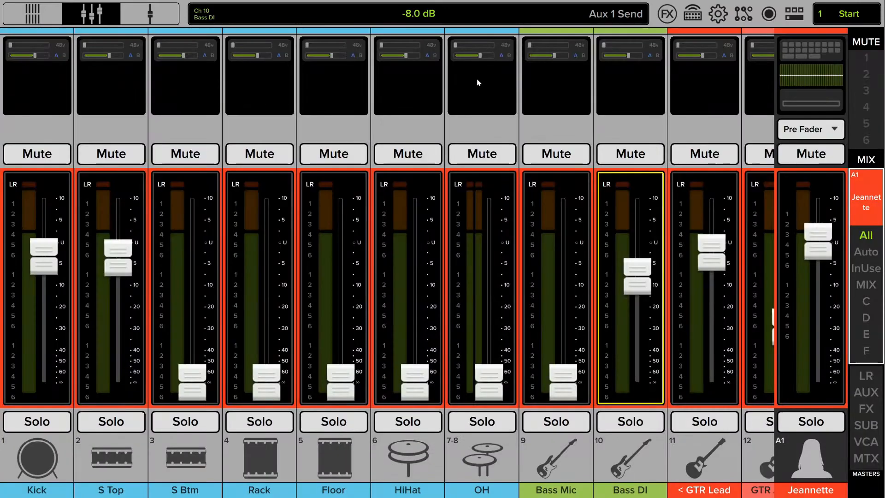
{"action": "mouse_move", "coordinate": [413, 85]}
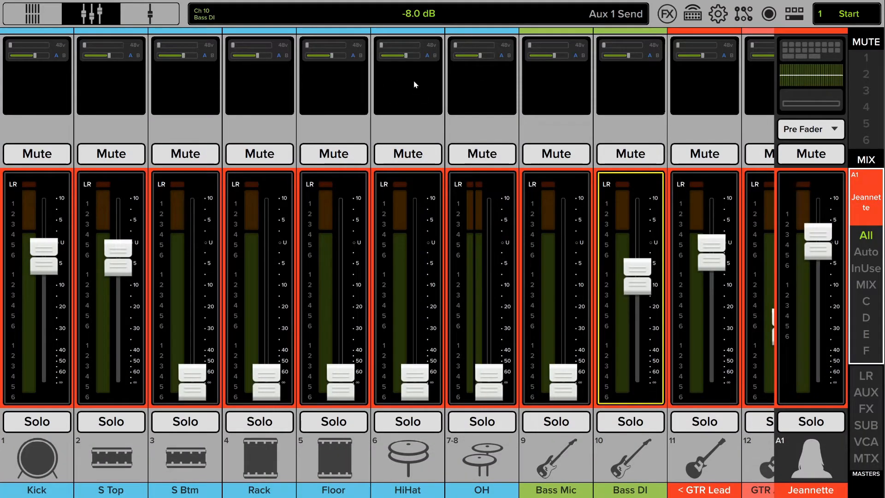
{"action": "mouse_move", "coordinate": [389, 107]}
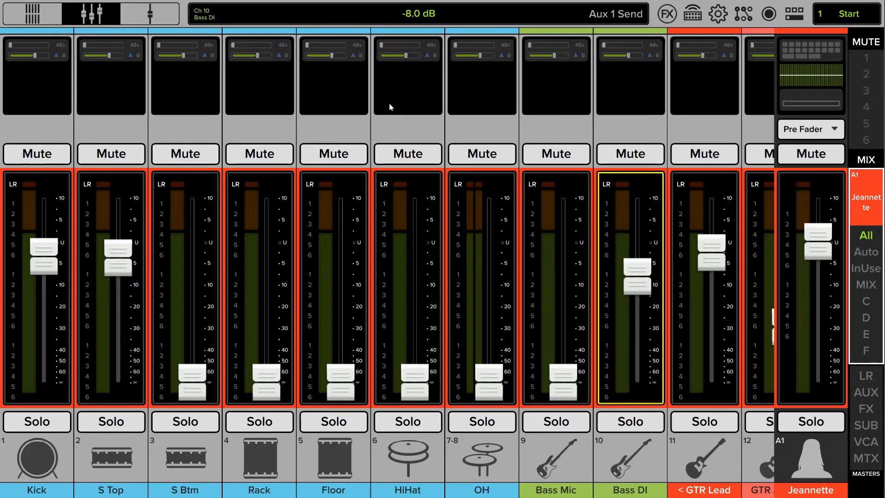
{"action": "mouse_move", "coordinate": [399, 95]}
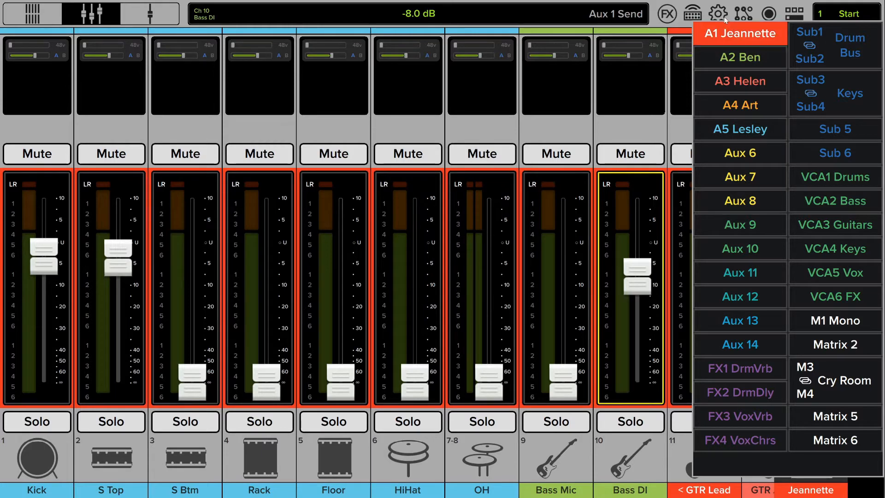
{"action": "left_click", "coordinate": [717, 13]}
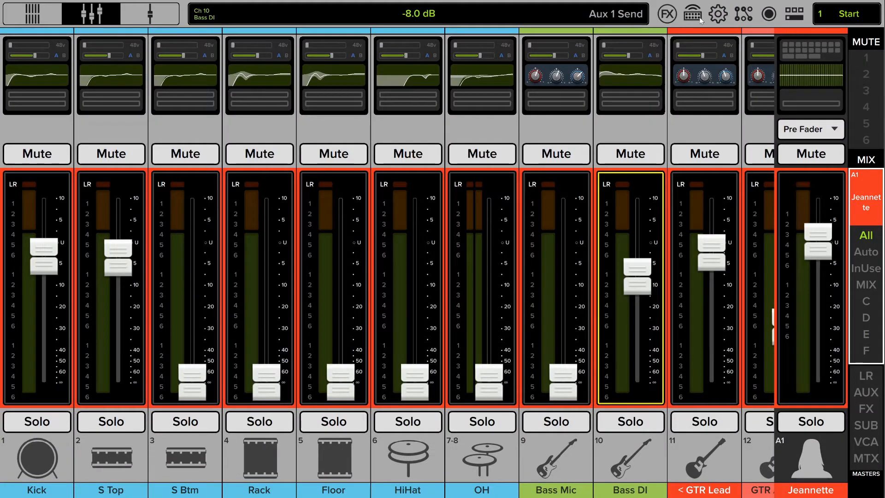
- Reopen the Access Limits page in settings
{"action": "left_click", "coordinate": [717, 13]}
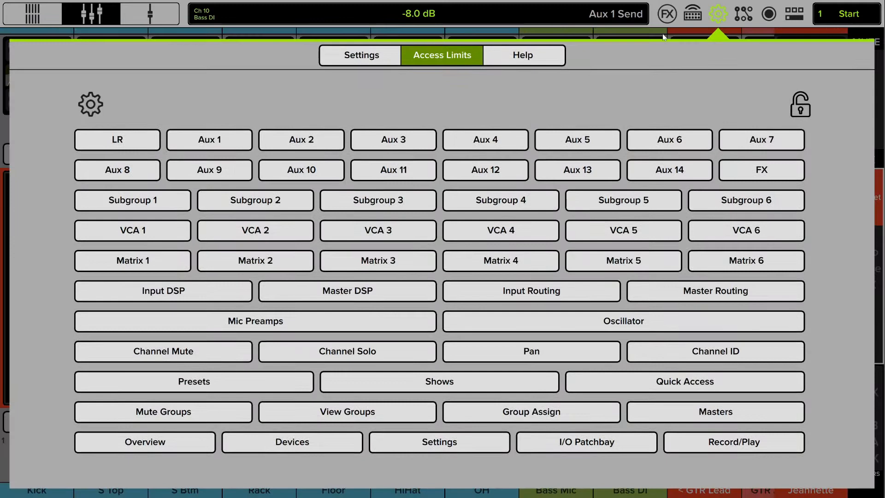
{"action": "mouse_move", "coordinate": [498, 100]}
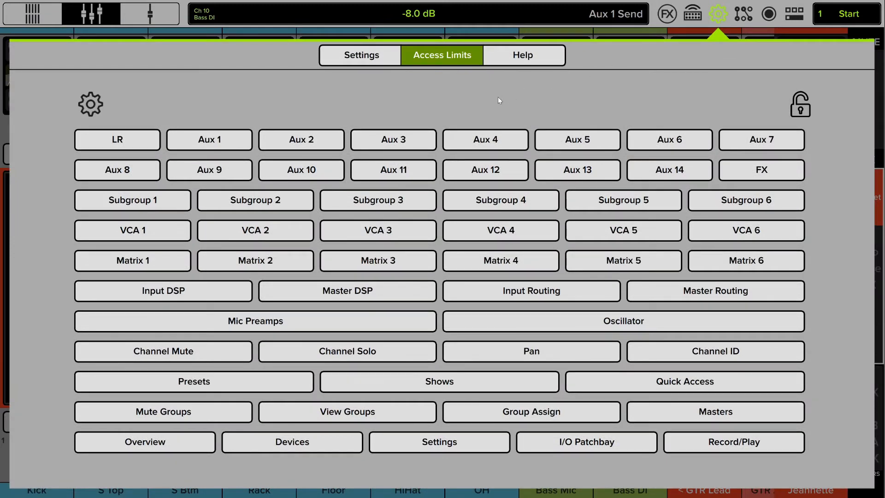
{"action": "mouse_move", "coordinate": [625, 238]}
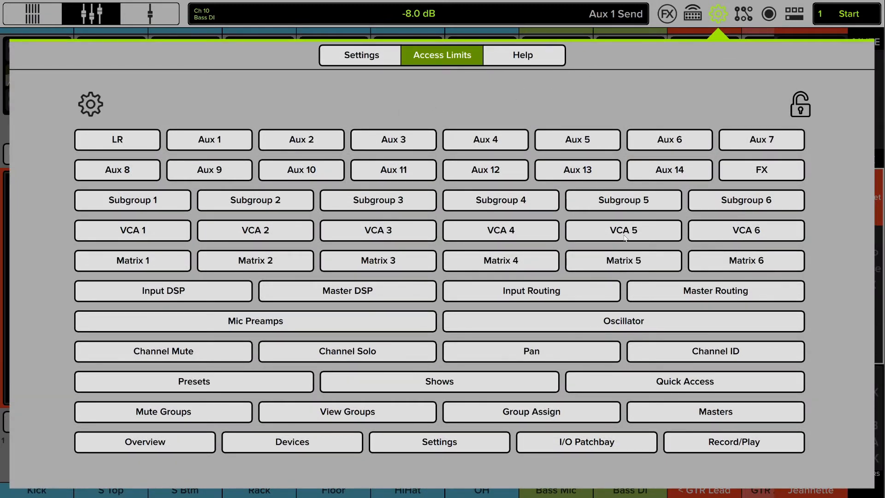
{"action": "mouse_move", "coordinate": [499, 278]}
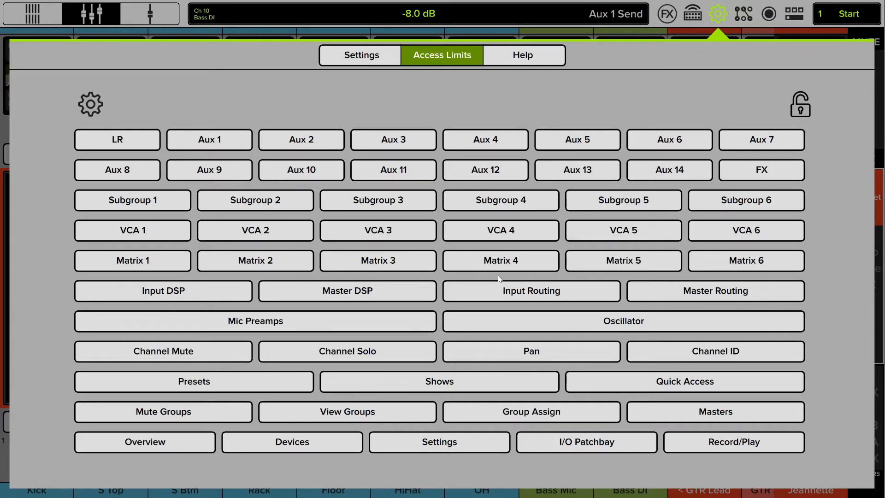
{"action": "mouse_move", "coordinate": [506, 257]}
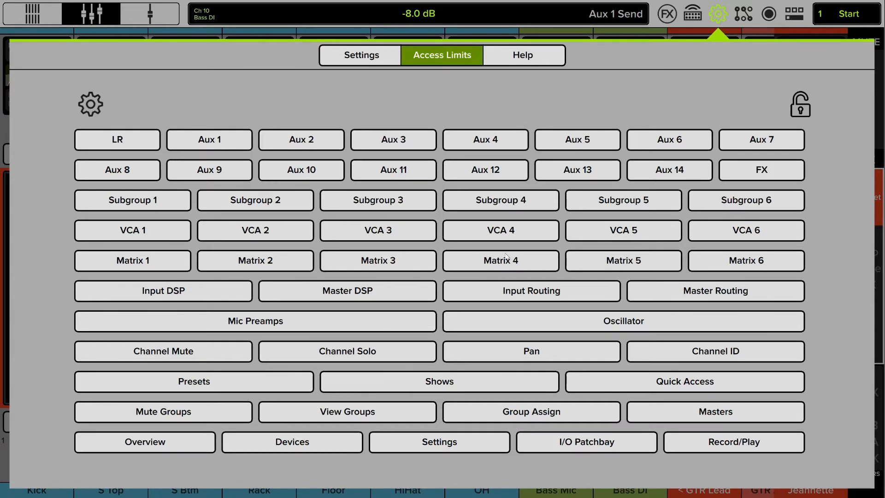
{"action": "mouse_move", "coordinate": [844, 312]}
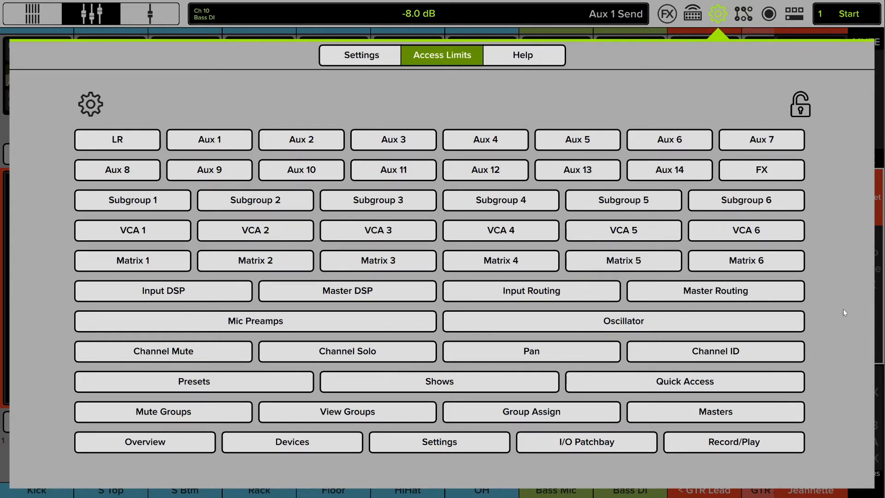
{"action": "mouse_move", "coordinate": [775, 85]}
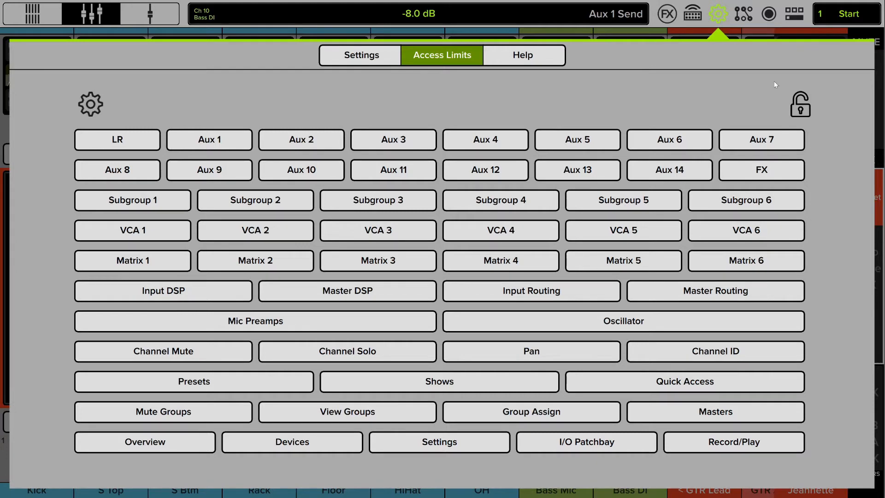
{"action": "mouse_move", "coordinate": [388, 224]}
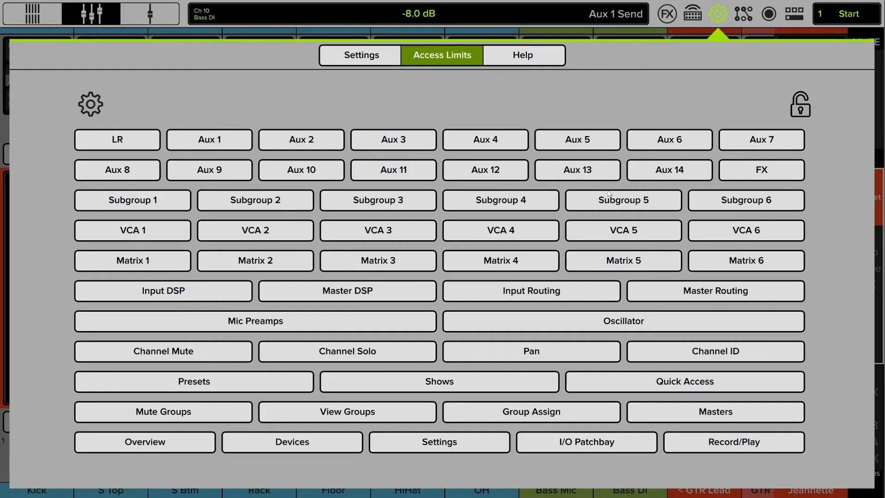
{"action": "mouse_move", "coordinate": [380, 125]}
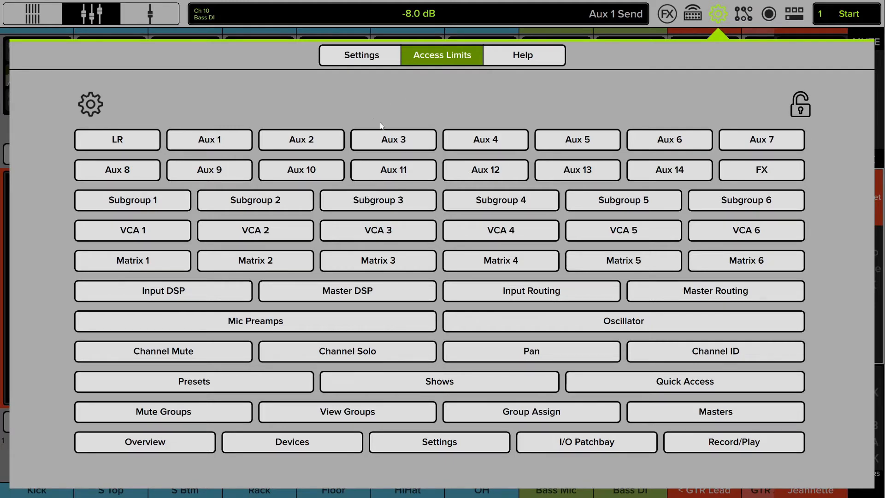
{"action": "mouse_move", "coordinate": [365, 107]}
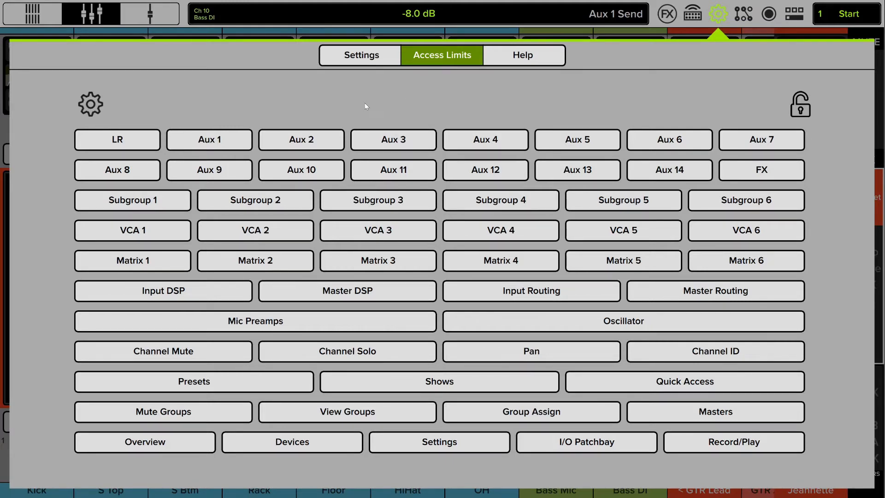
{"action": "mouse_move", "coordinate": [357, 108]}
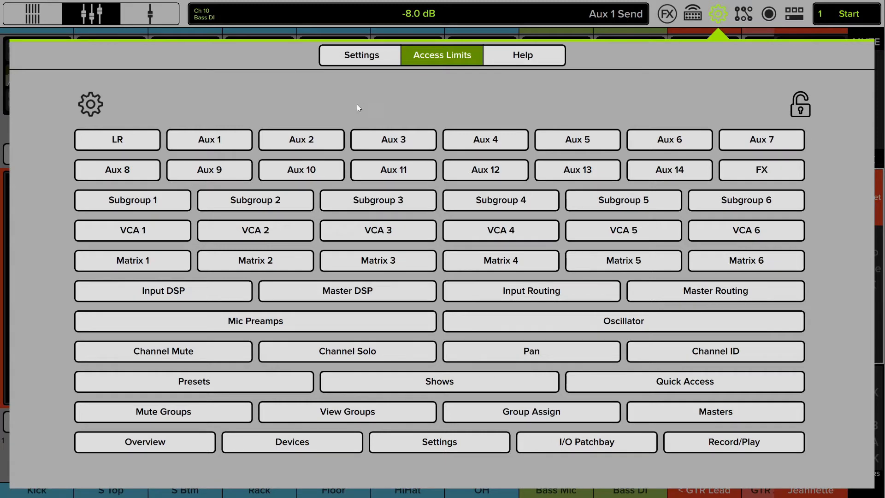
{"action": "mouse_move", "coordinate": [559, 214]}
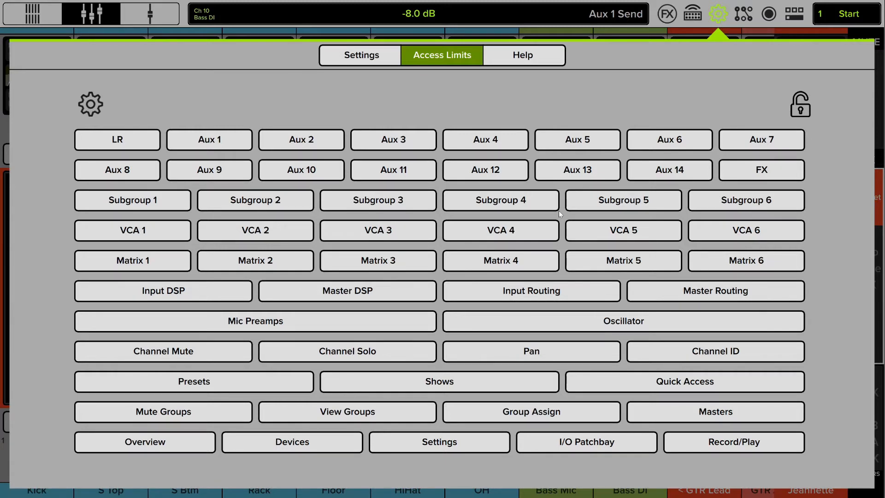
{"action": "mouse_move", "coordinate": [609, 276]}
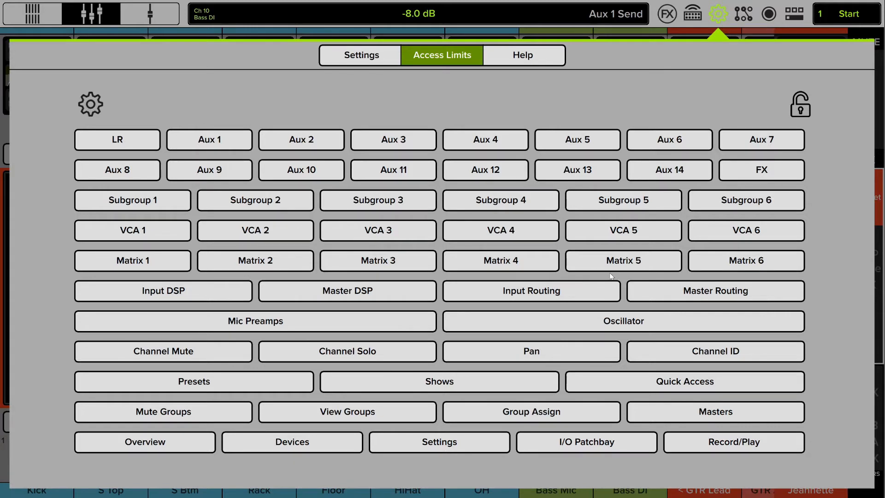
{"action": "mouse_move", "coordinate": [581, 288]}
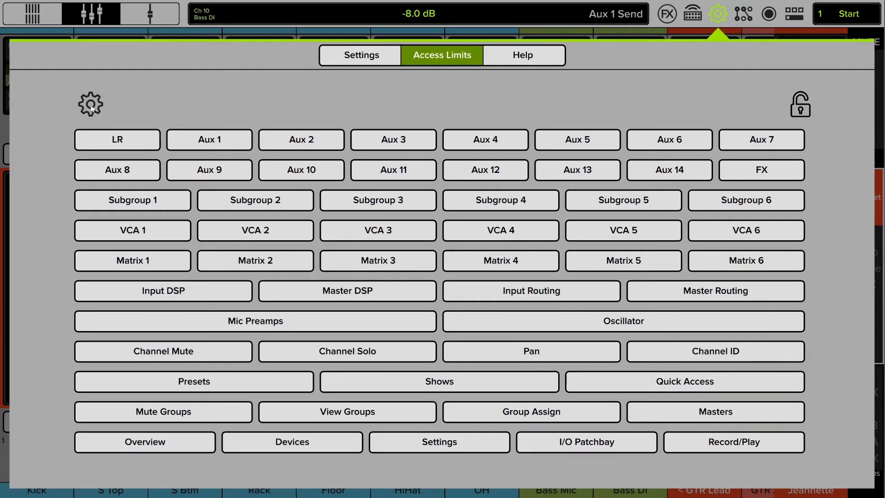
- Mark Aux 4, Aux 5 and Aux 13 as restricted
{"action": "left_click", "coordinate": [90, 104]}
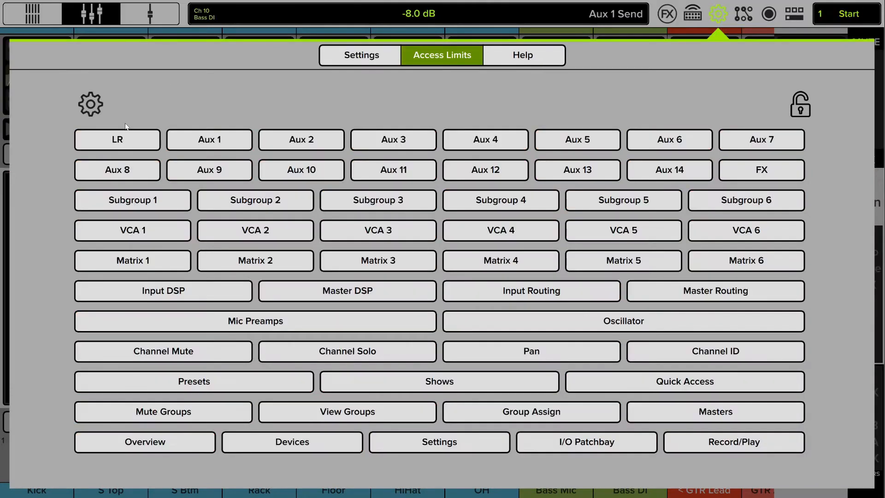
{"action": "left_click", "coordinate": [90, 104]}
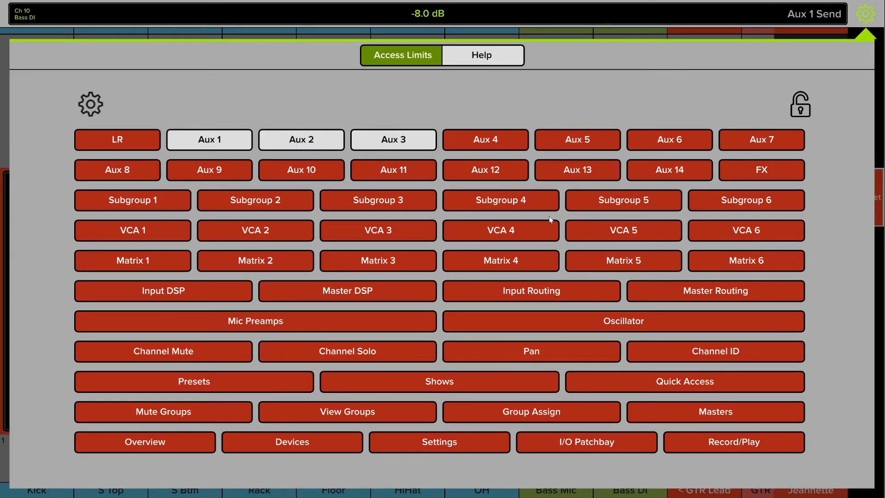
{"action": "mouse_move", "coordinate": [167, 176]}
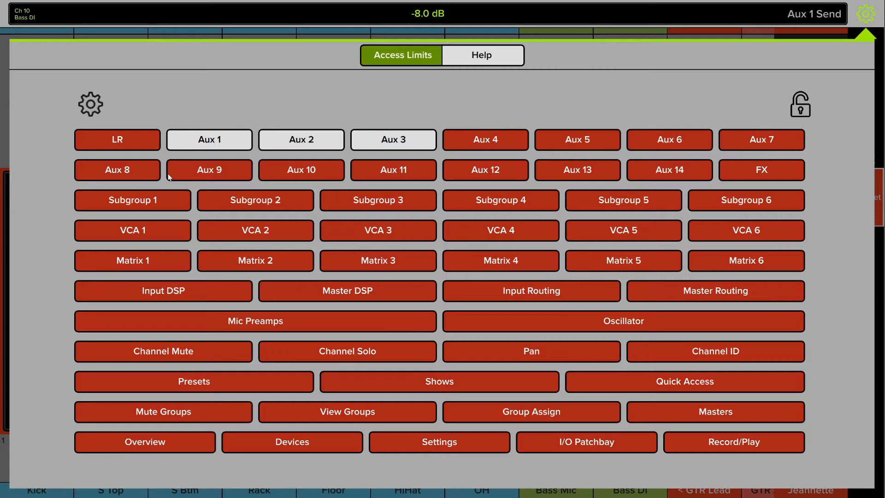
{"action": "mouse_move", "coordinate": [95, 110]}
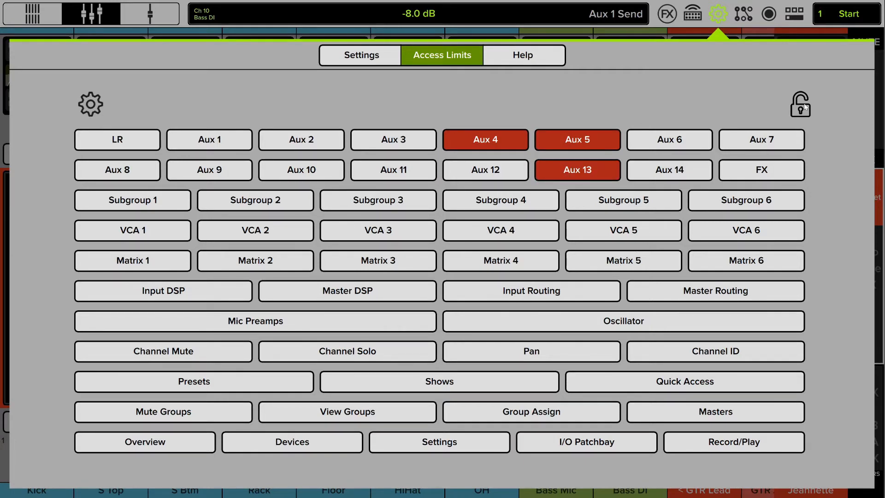
- Lock the access limits with a four-digit passcode, then unlock them again
{"action": "left_click", "coordinate": [799, 104]}
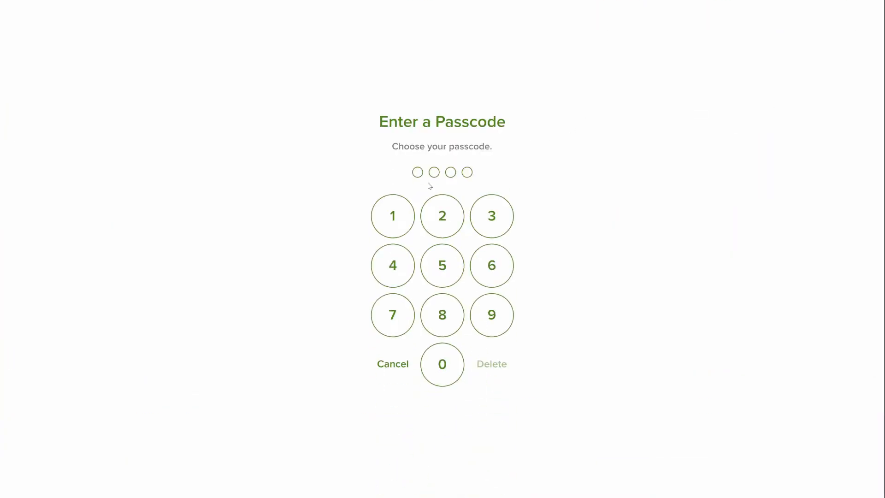
{"action": "left_click", "coordinate": [392, 216]}
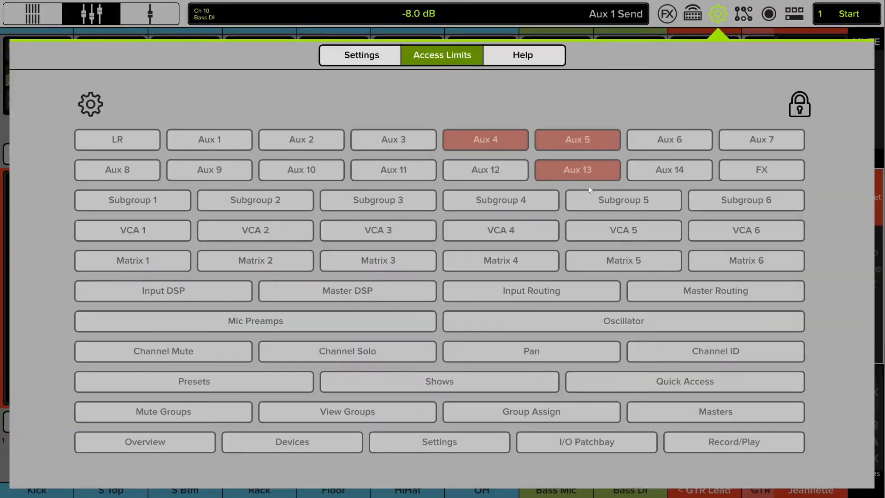
{"action": "left_click", "coordinate": [576, 139]}
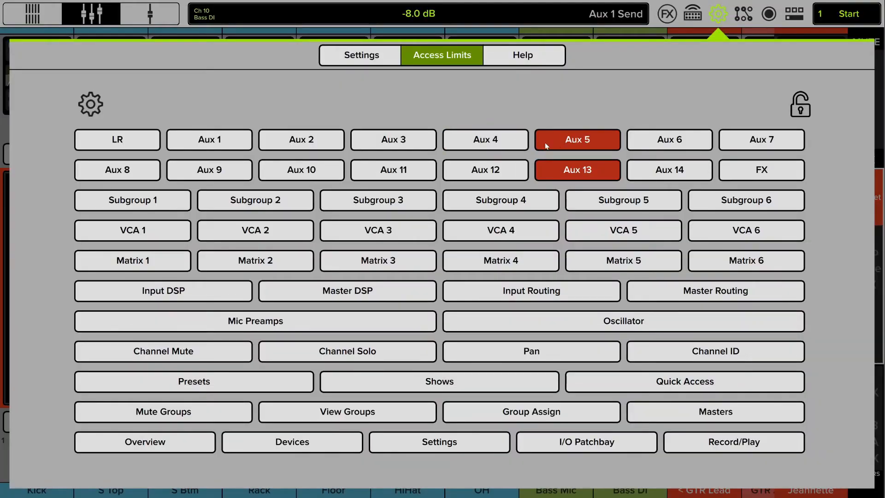
- Free Aux 5 and Aux 13 so no access limits remain
{"action": "left_click", "coordinate": [576, 139]}
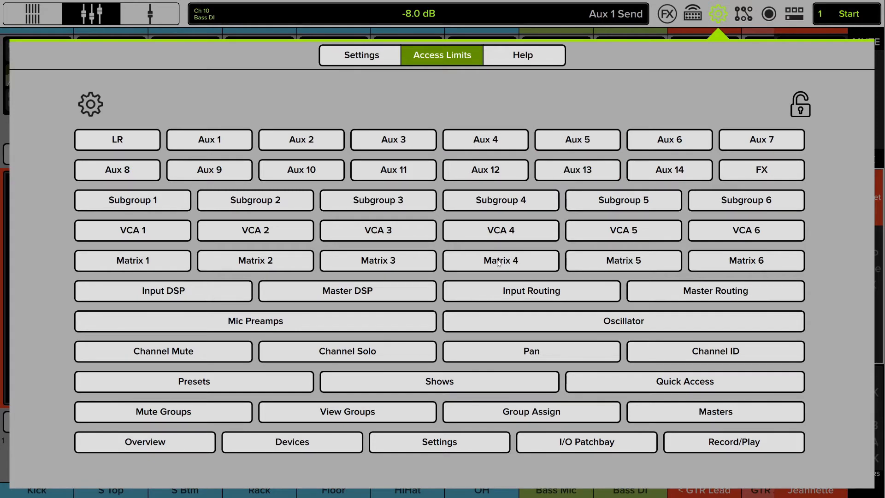
{"action": "mouse_move", "coordinate": [498, 262]}
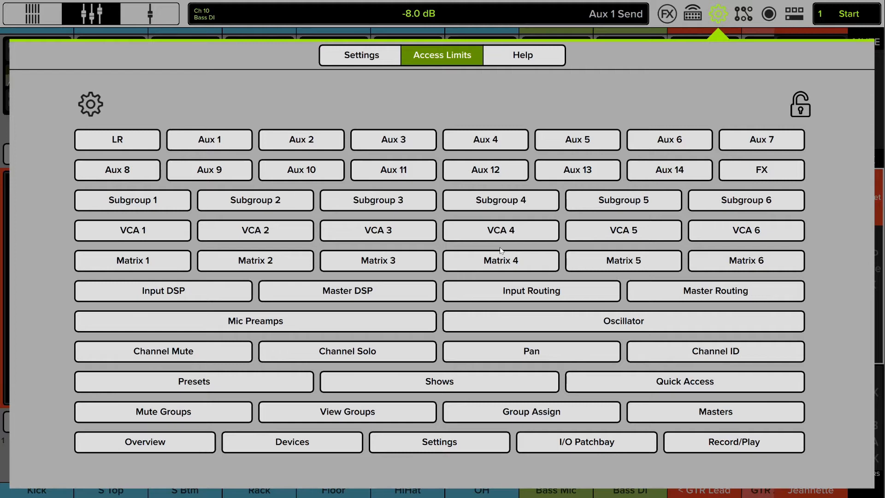
{"action": "mouse_move", "coordinate": [541, 175]}
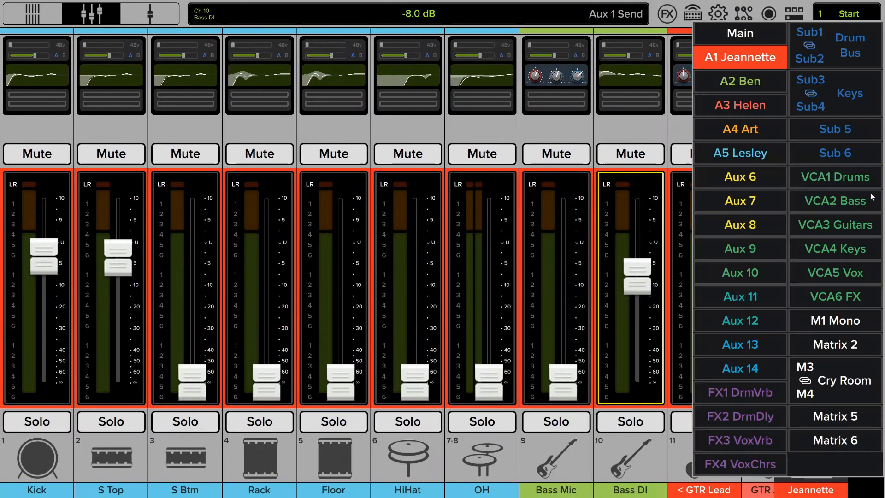
- Restrict Aux 6–14, Subgroups 5–6 and Matrix 2, 5, 6, checking the shortened mix list
{"action": "left_click", "coordinate": [740, 320]}
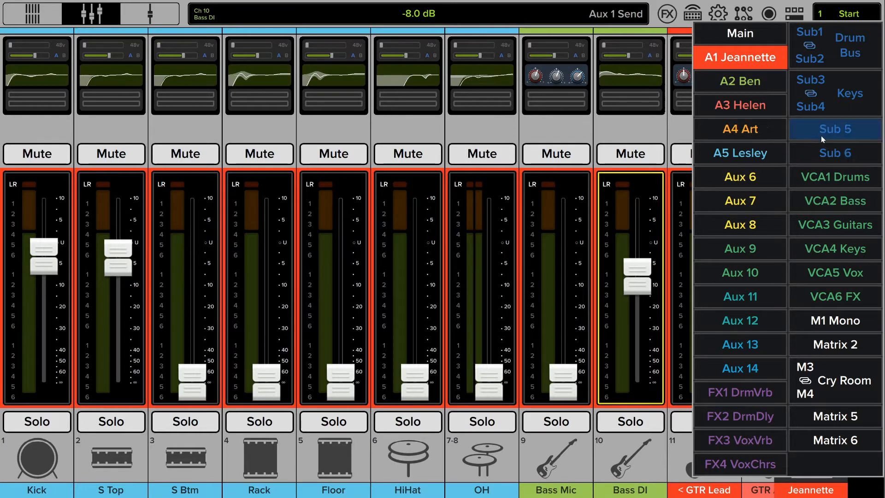
{"action": "mouse_move", "coordinate": [840, 400]}
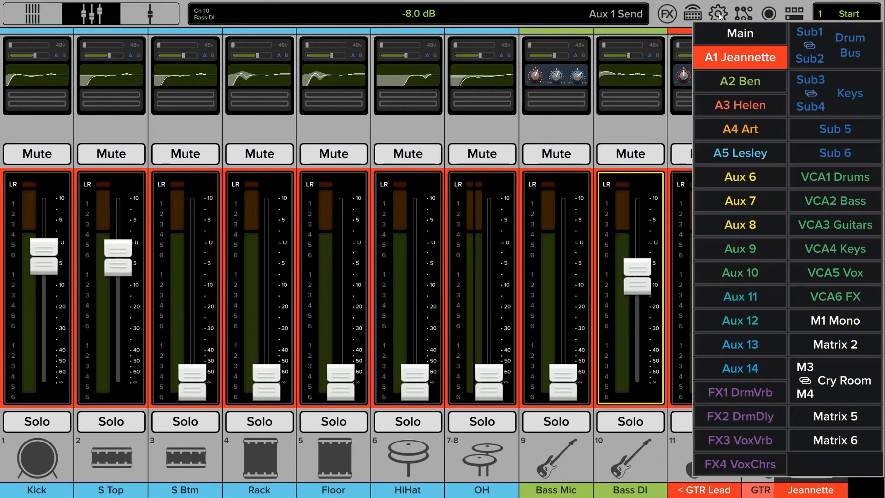
{"action": "left_click", "coordinate": [717, 13]}
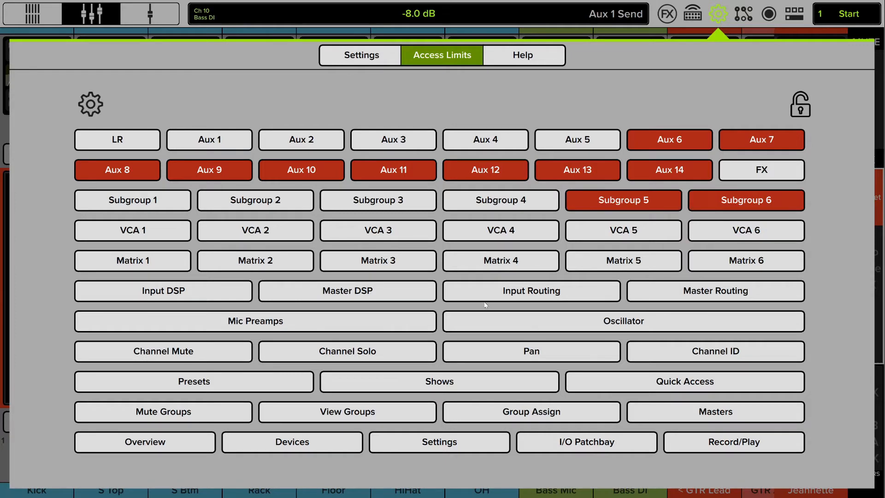
{"action": "left_click", "coordinate": [745, 260]}
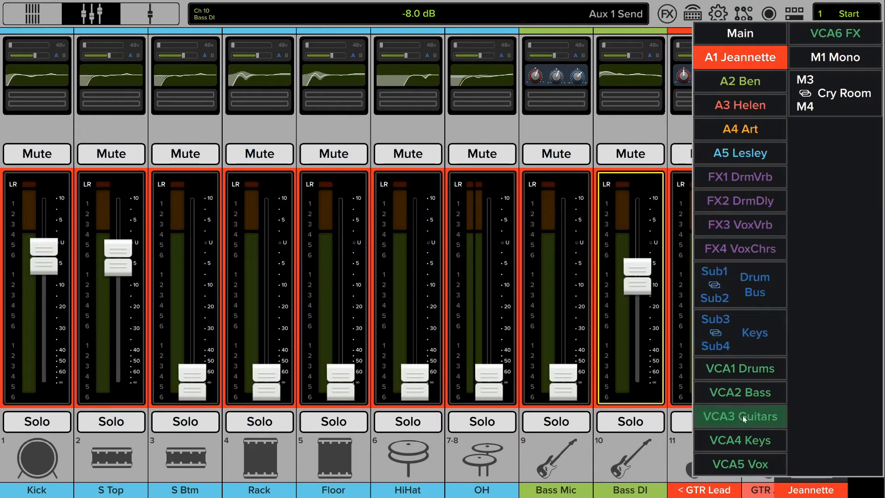
{"action": "left_click", "coordinate": [739, 284]}
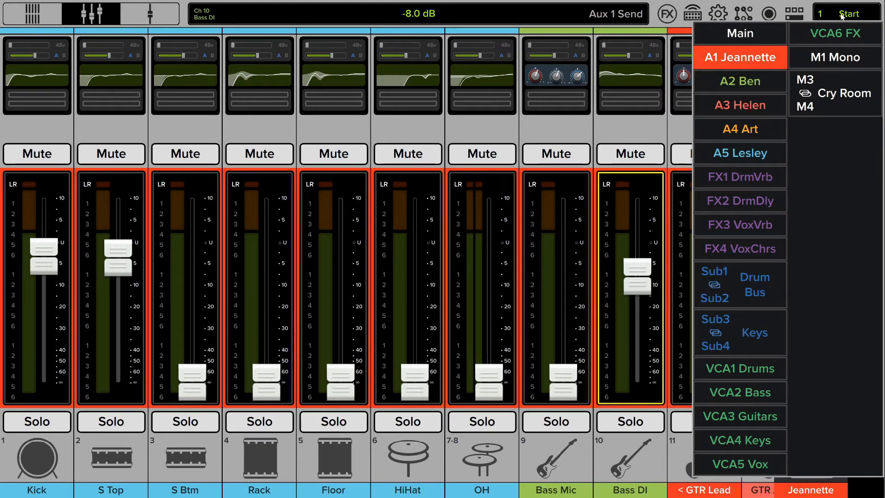
{"action": "left_click", "coordinate": [716, 13]}
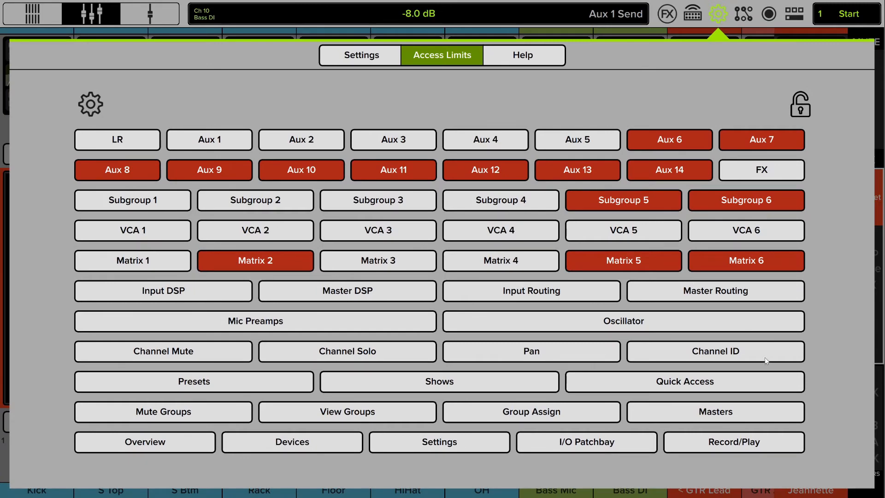
- Restrict Channel ID and bring up the All On / All Off options
{"action": "left_click", "coordinate": [715, 351]}
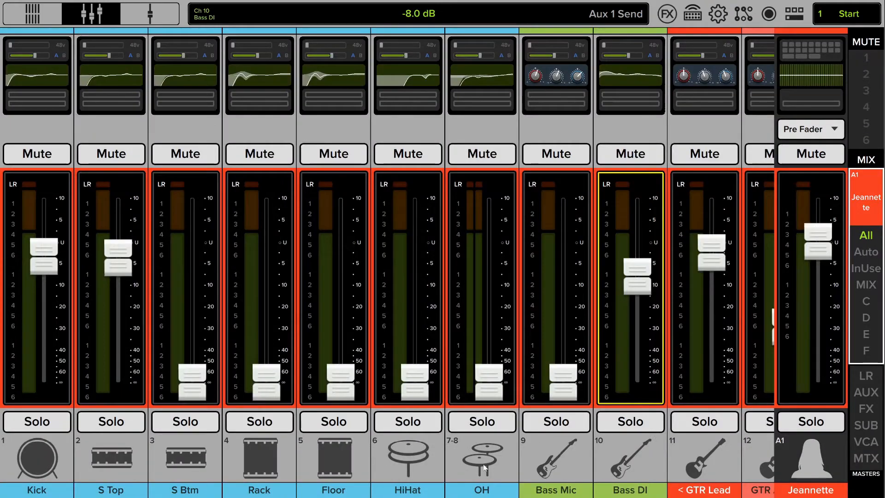
{"action": "mouse_move", "coordinate": [149, 464]}
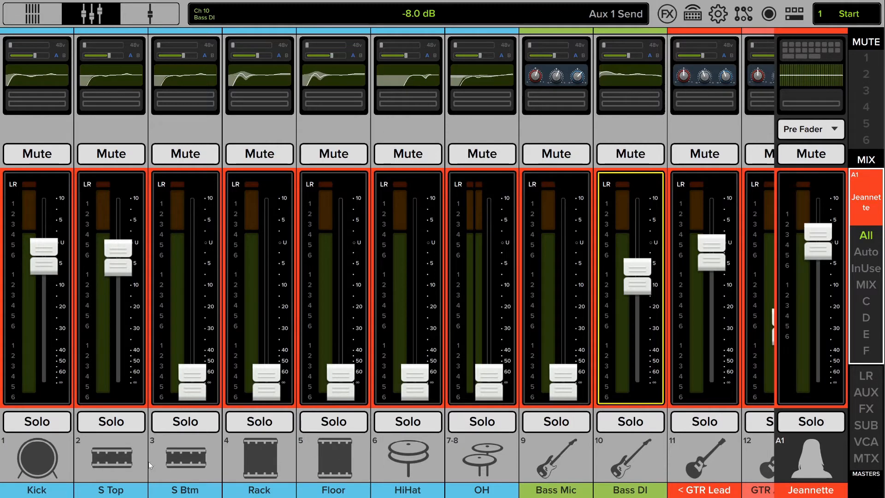
{"action": "mouse_move", "coordinate": [338, 453]}
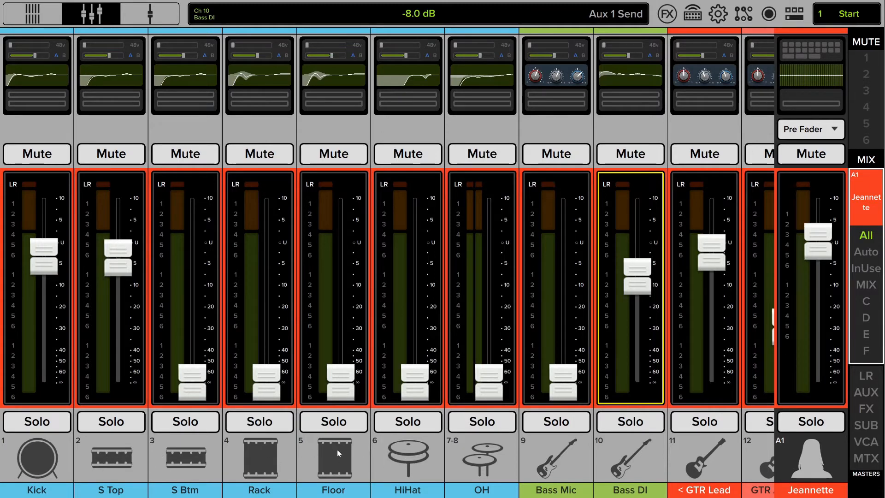
{"action": "mouse_move", "coordinate": [368, 455]}
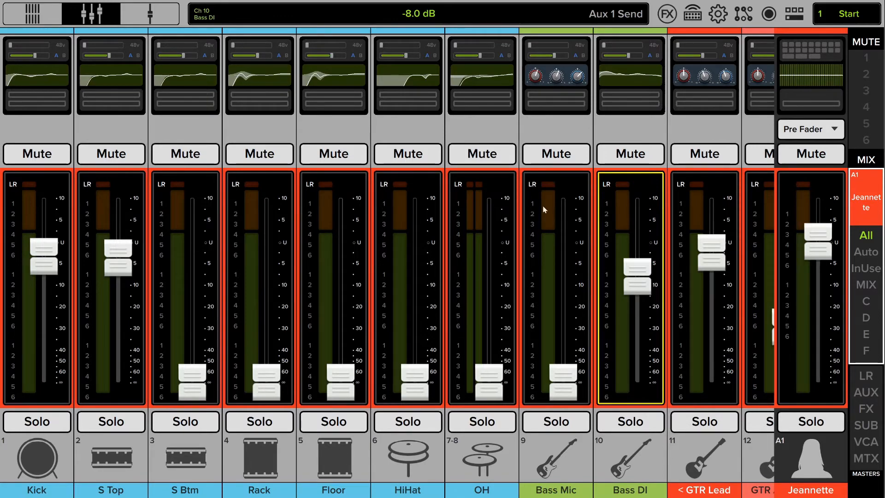
{"action": "mouse_move", "coordinate": [709, 32]}
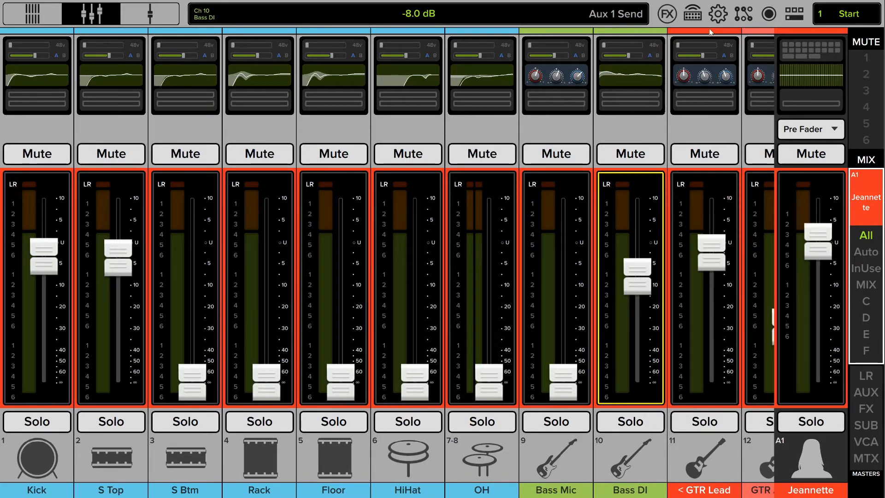
{"action": "left_click", "coordinate": [717, 13]}
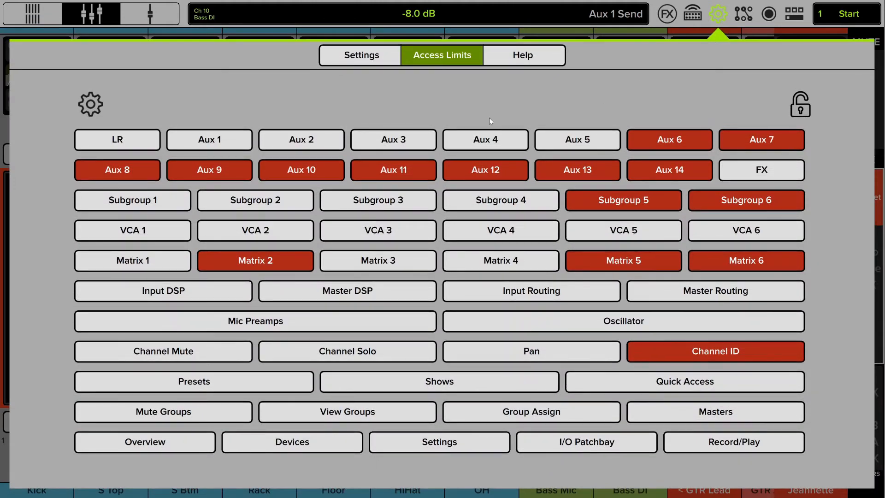
{"action": "left_click", "coordinate": [90, 103]}
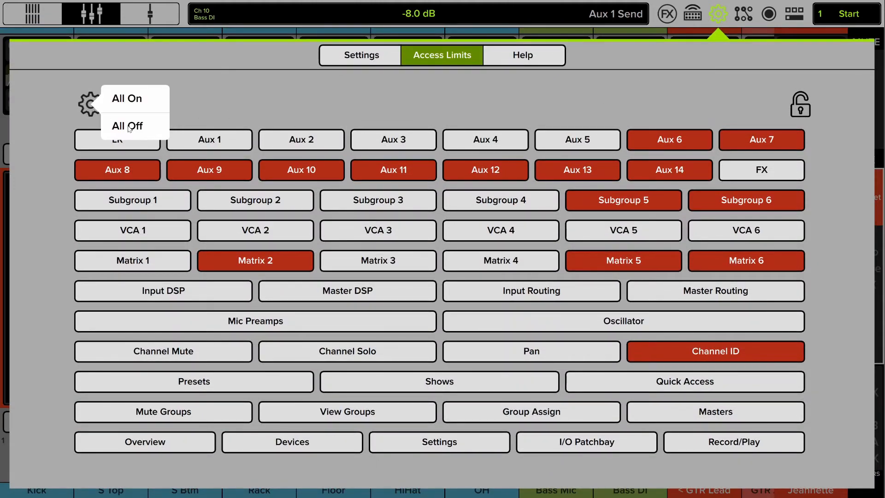
- Choose All Off, then lock LR, Mic Preamps, Matrix 1–6 and the VCAs
{"action": "left_click", "coordinate": [127, 126]}
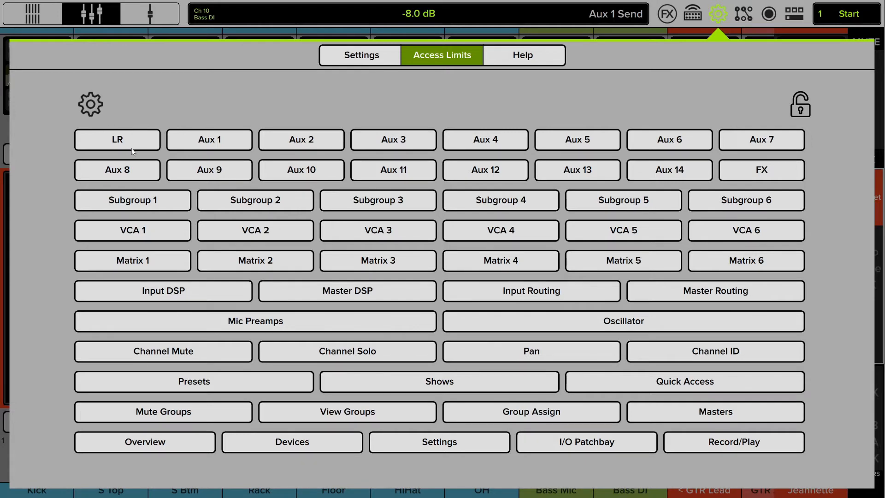
{"action": "mouse_move", "coordinate": [194, 125]}
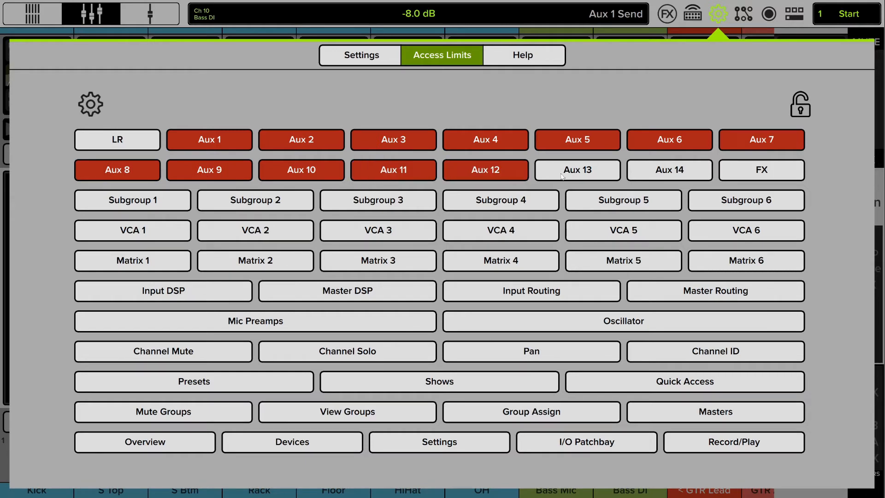
{"action": "left_click", "coordinate": [576, 170]}
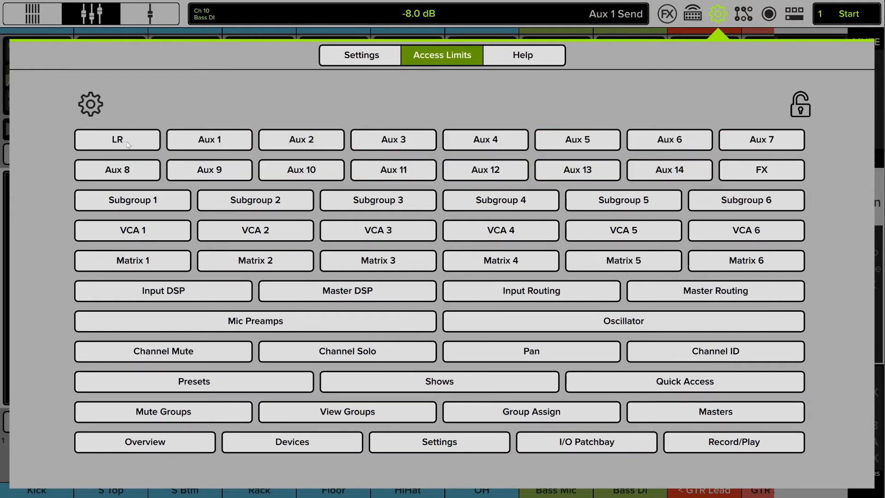
{"action": "left_click", "coordinate": [116, 139]}
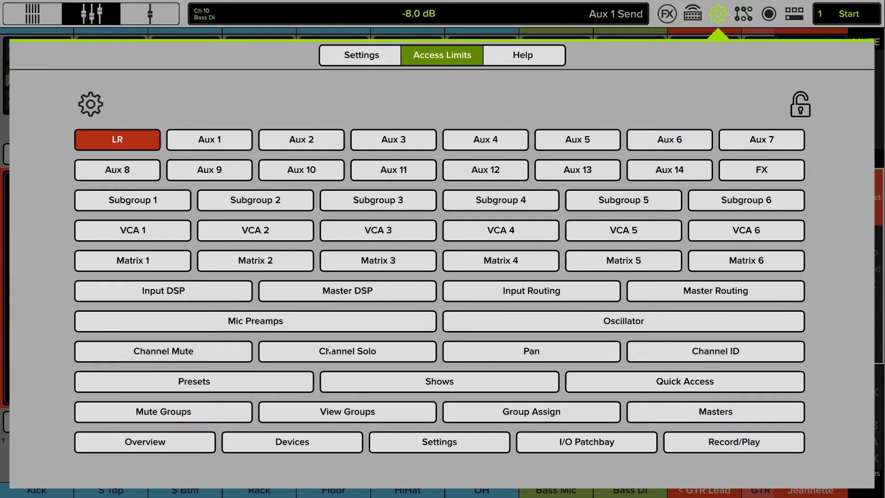
{"action": "mouse_move", "coordinate": [273, 321]}
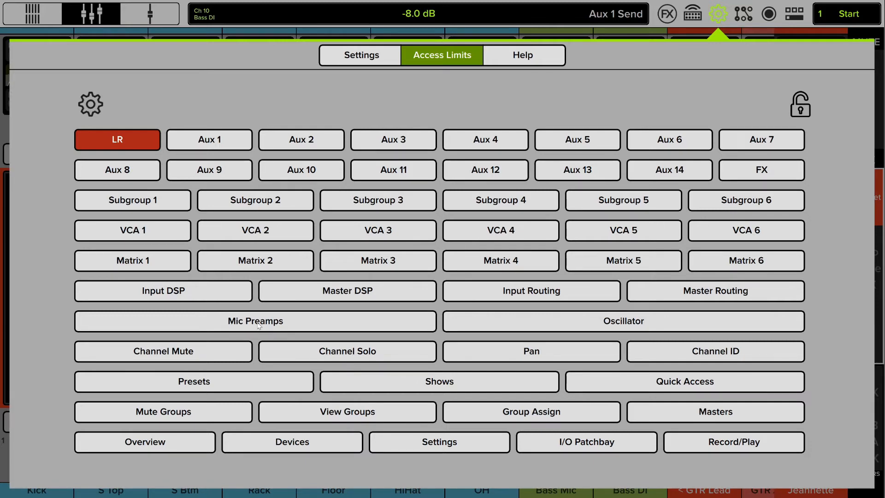
{"action": "left_click", "coordinate": [254, 321]}
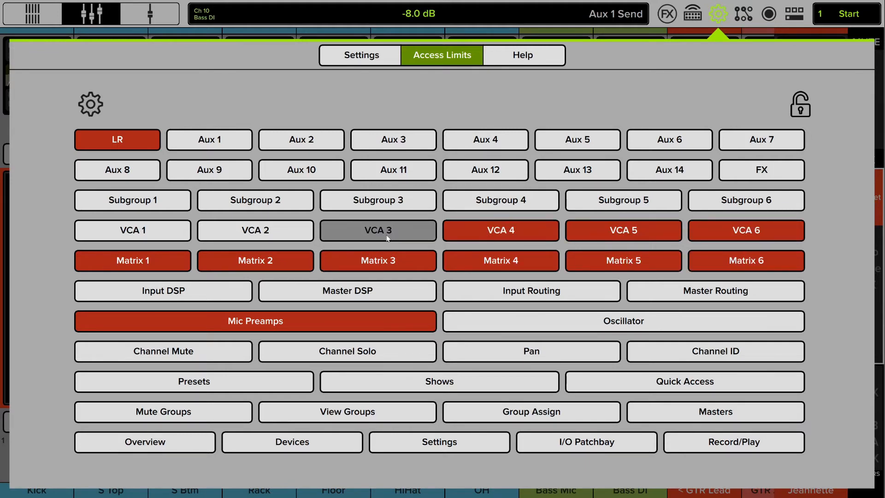
{"action": "left_click", "coordinate": [377, 230]}
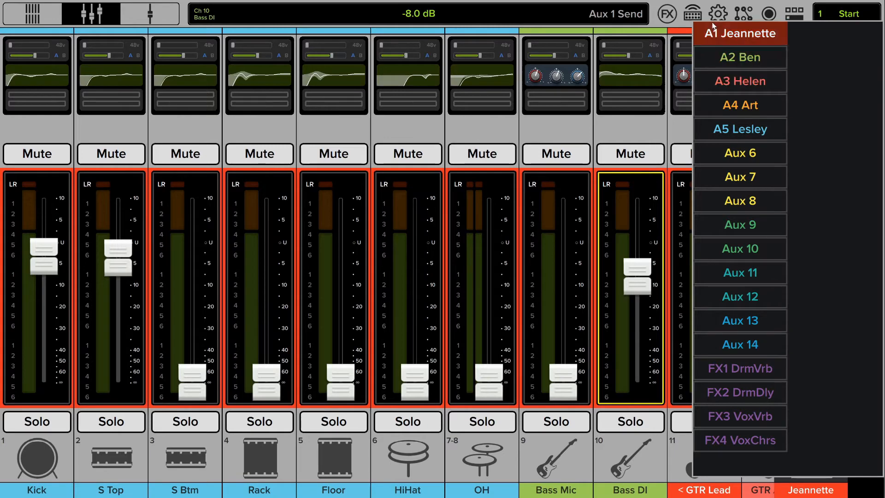
- Select the A1 Jeannette mix and view a channel's greyed-out assignments
{"action": "left_click", "coordinate": [717, 13]}
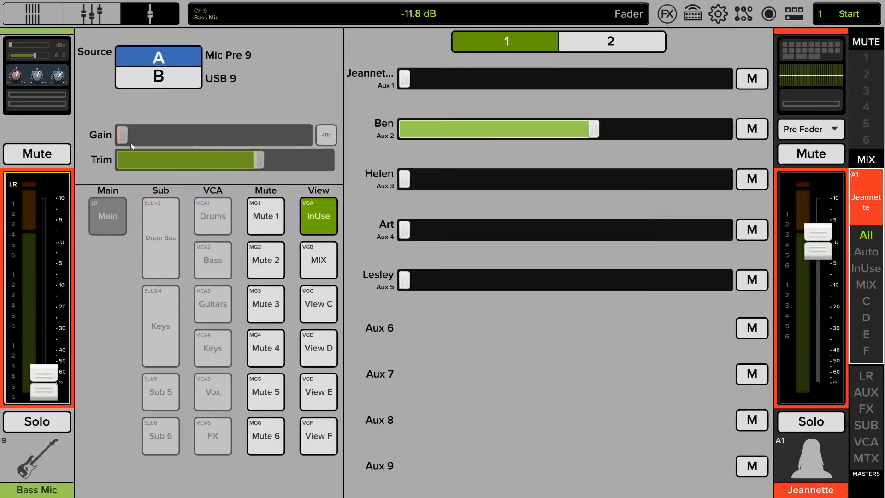
{"action": "mouse_move", "coordinate": [214, 138]}
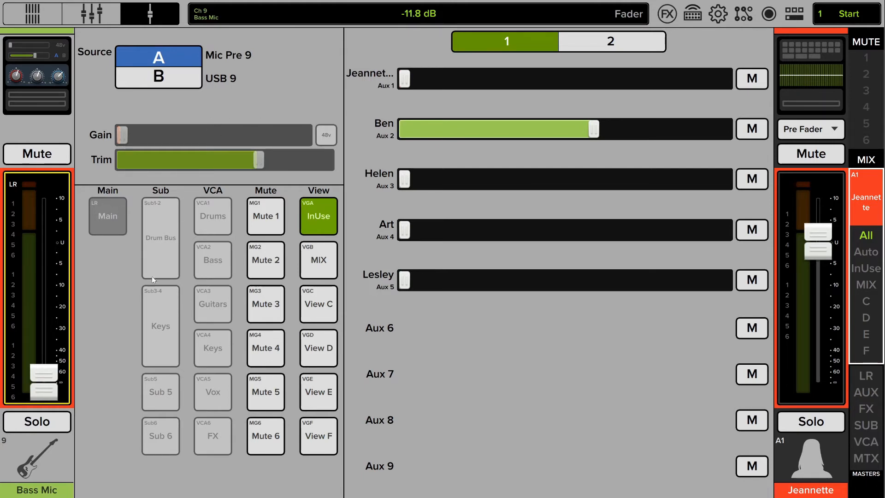
{"action": "mouse_move", "coordinate": [185, 381]}
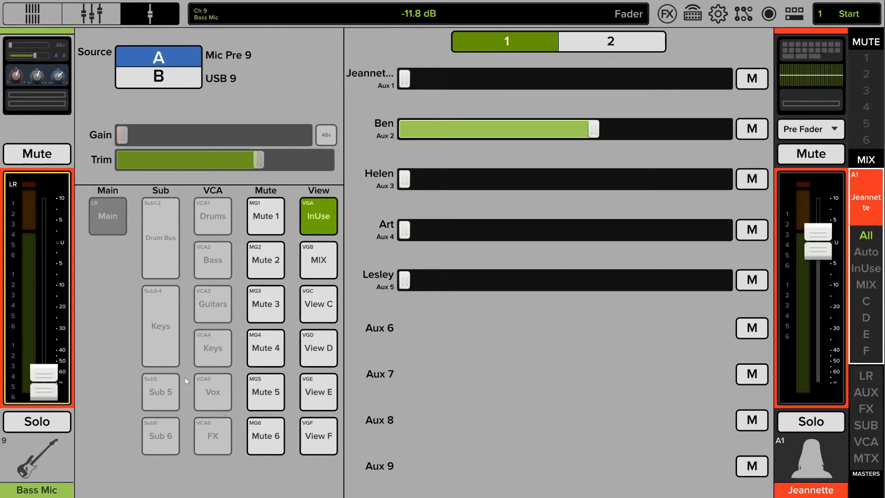
{"action": "mouse_move", "coordinate": [229, 350]}
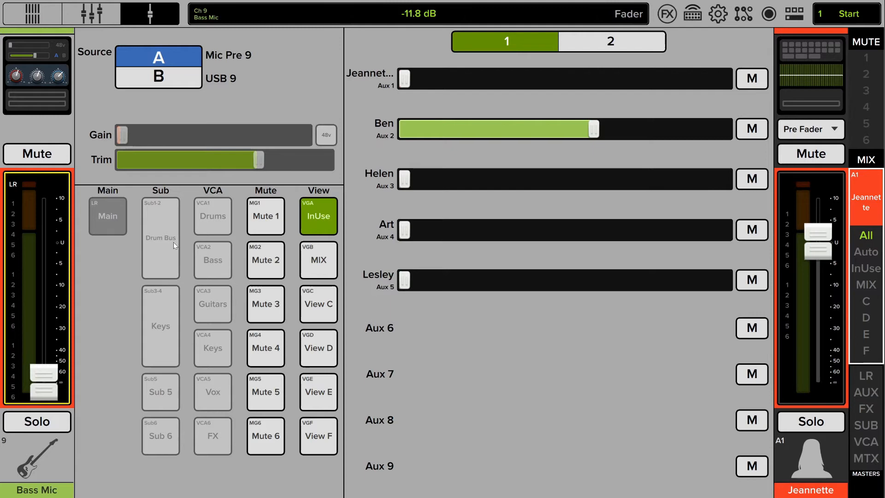
{"action": "mouse_move", "coordinate": [167, 262]}
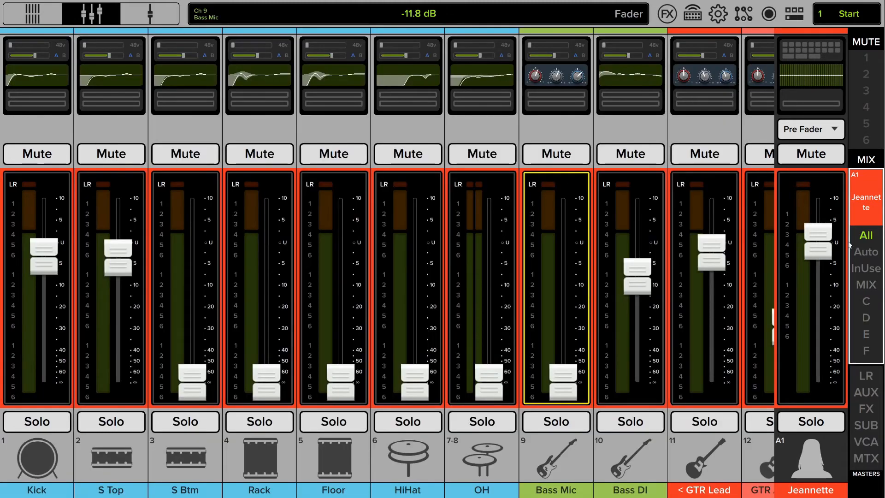
{"action": "mouse_move", "coordinate": [867, 192]}
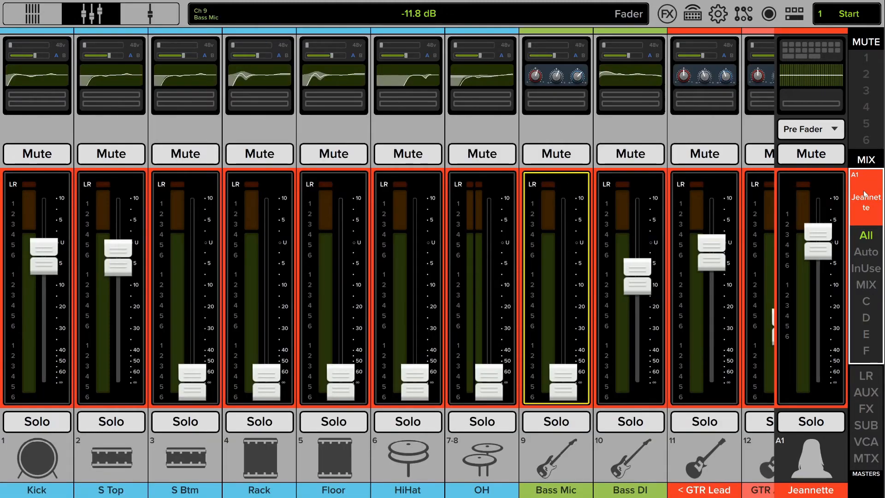
- Filter Jeannette's Aux 1 mix to the Auto channels, showing Keys, Organ and vocals
{"action": "left_click", "coordinate": [864, 191]}
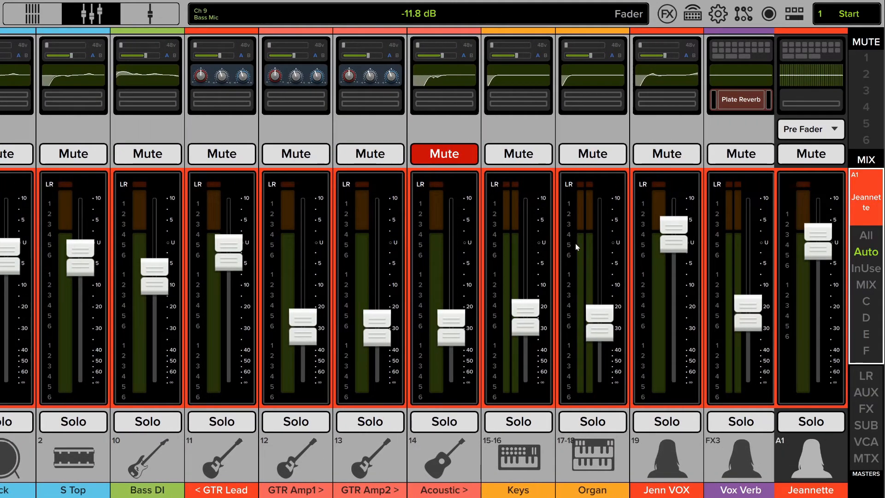
- Choose All Off on the Access Limits page so every limit is cleared
{"action": "left_click", "coordinate": [716, 14]}
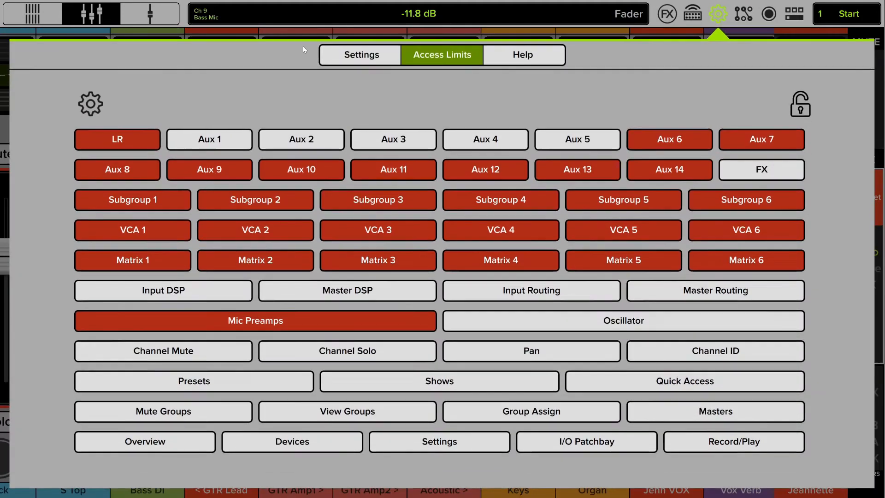
{"action": "left_click", "coordinate": [90, 104]}
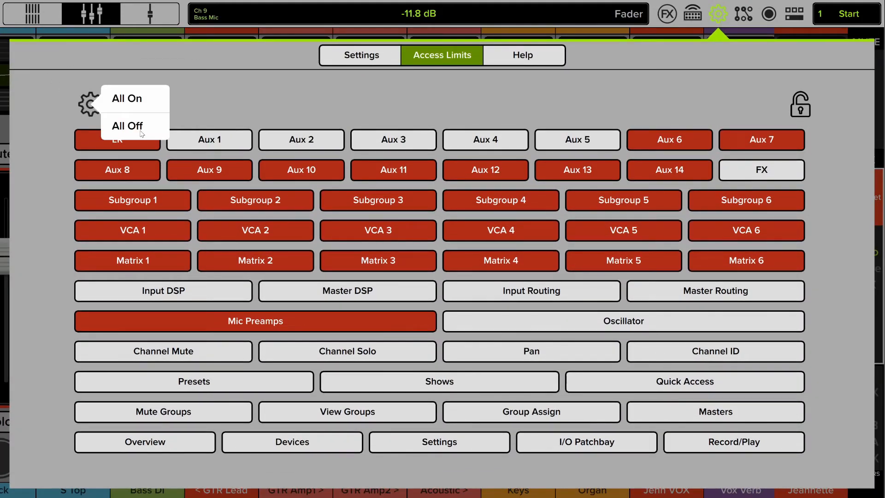
{"action": "left_click", "coordinate": [127, 125]}
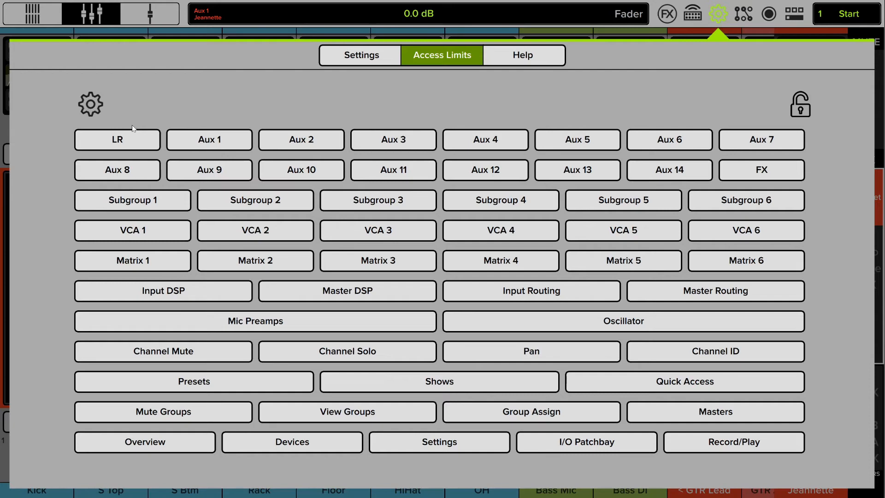
{"action": "left_click", "coordinate": [90, 104]}
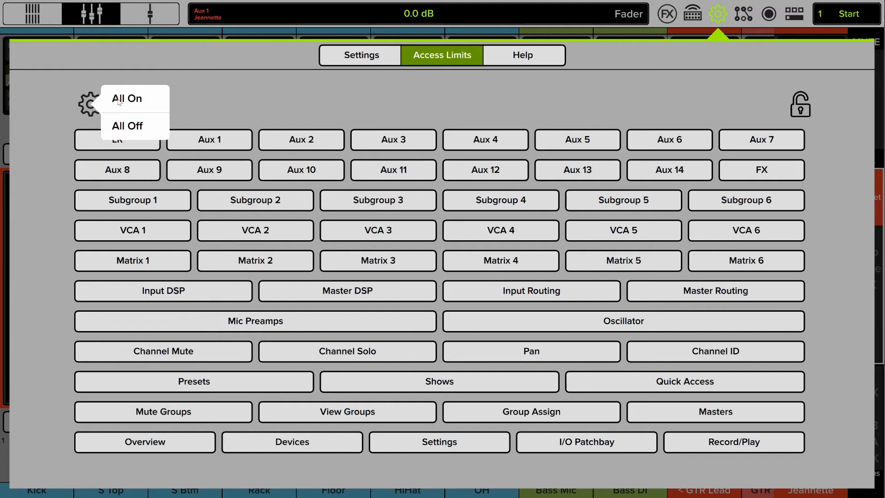
- Turn all access limits on, unlock Aux 1, and scroll through the restricted channels
{"action": "left_click", "coordinate": [126, 98]}
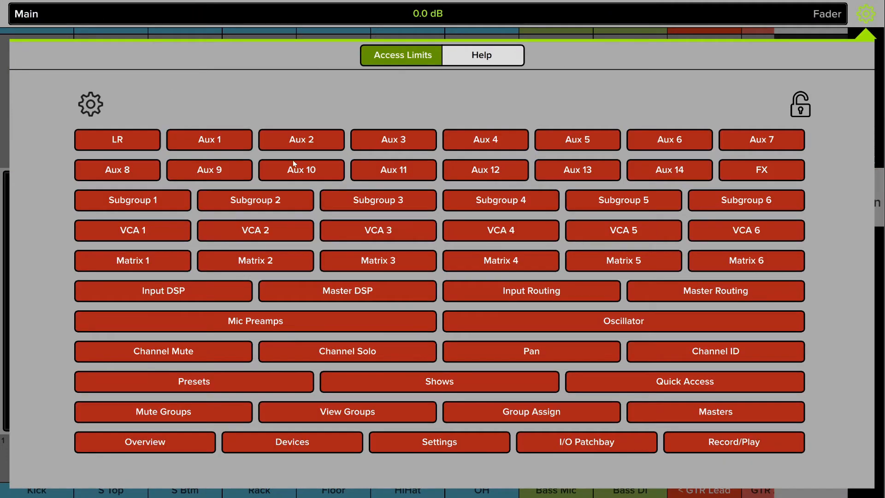
{"action": "left_click", "coordinate": [208, 139]}
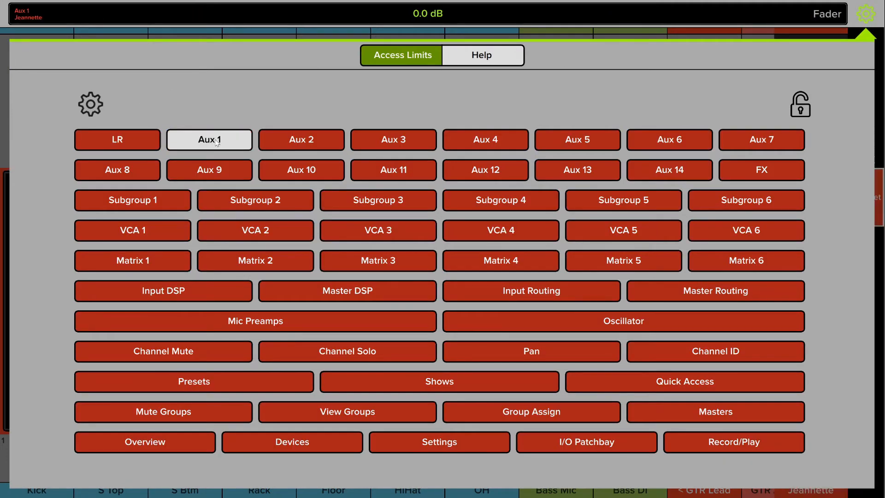
{"action": "mouse_move", "coordinate": [522, 91]}
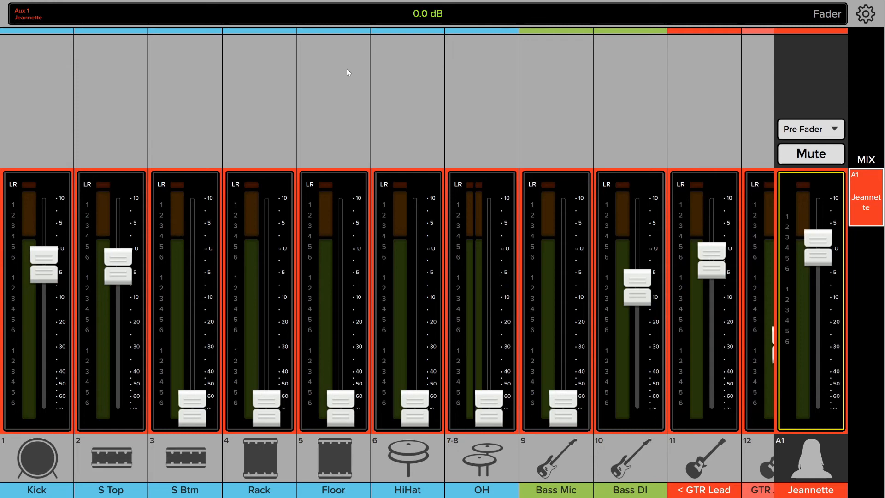
{"action": "mouse_move", "coordinate": [276, 94]}
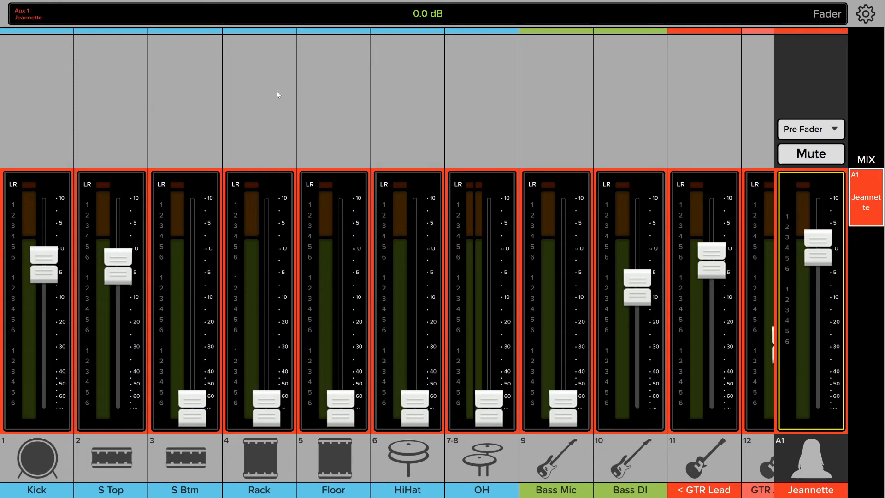
{"action": "mouse_move", "coordinate": [793, 10]}
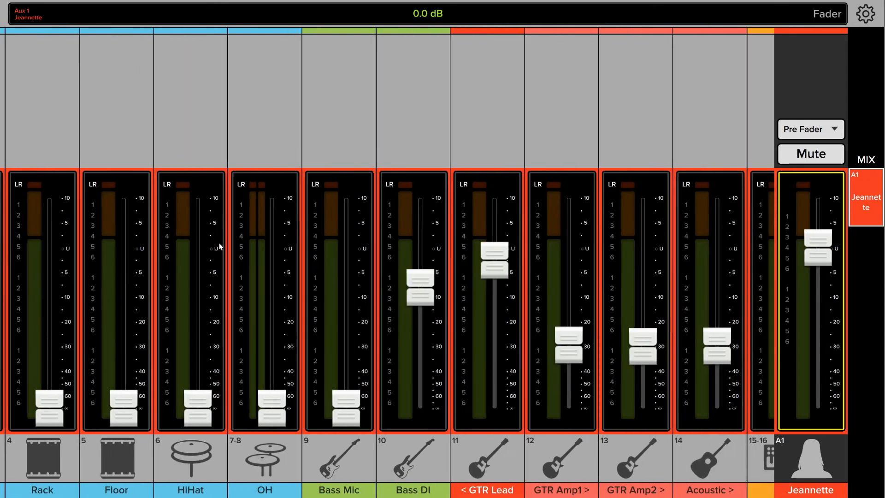
{"action": "scroll", "scroll_direction": "right", "scroll_amount": 3}
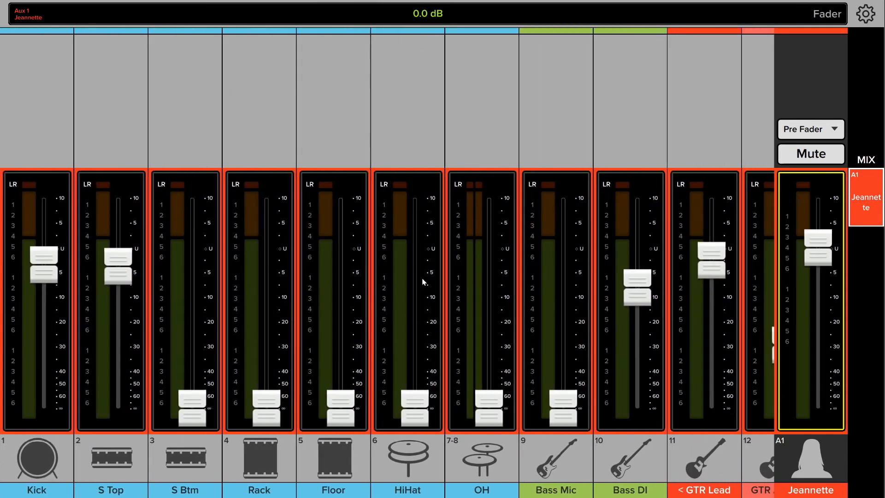
{"action": "mouse_move", "coordinate": [507, 277]}
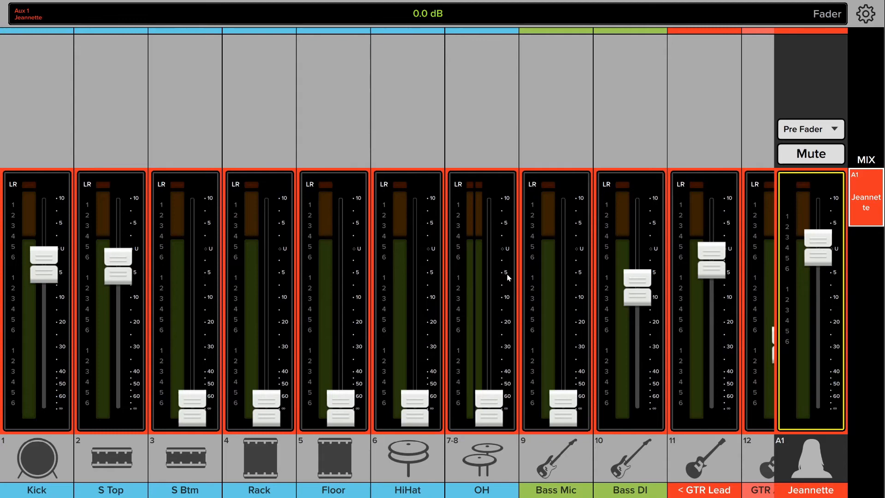
{"action": "mouse_move", "coordinate": [543, 304]}
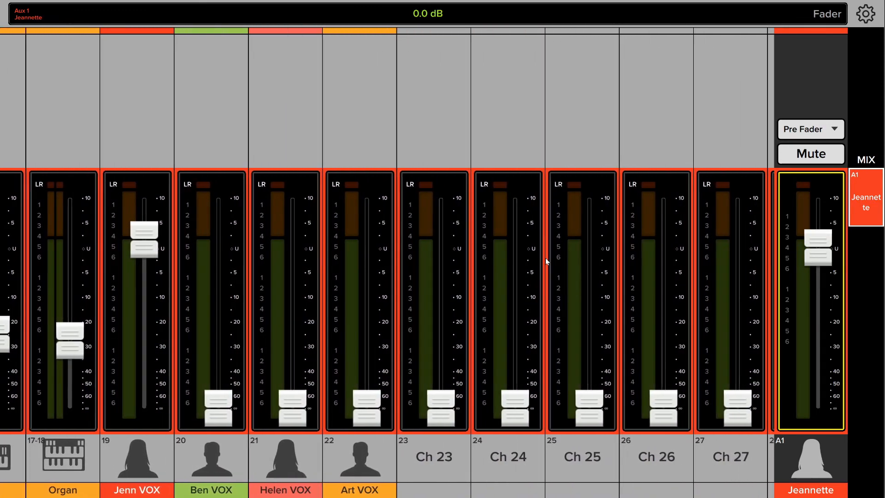
- Toggle the View Groups access limit for Jeannette's Aux 1 mix
{"action": "left_click", "coordinate": [864, 14]}
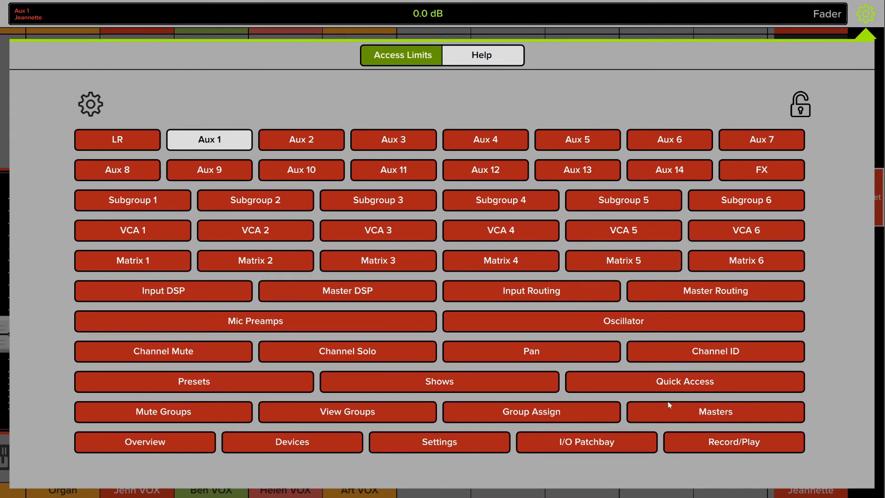
{"action": "left_click", "coordinate": [347, 411]}
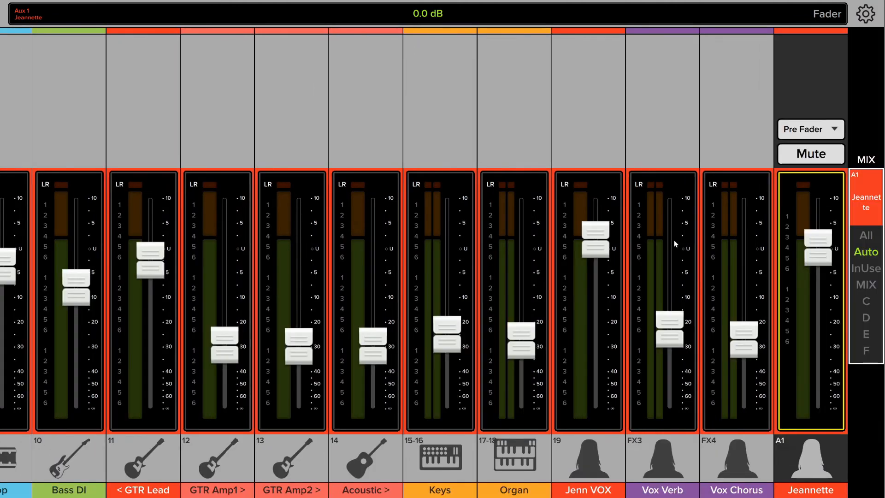
{"action": "mouse_move", "coordinate": [628, 264]}
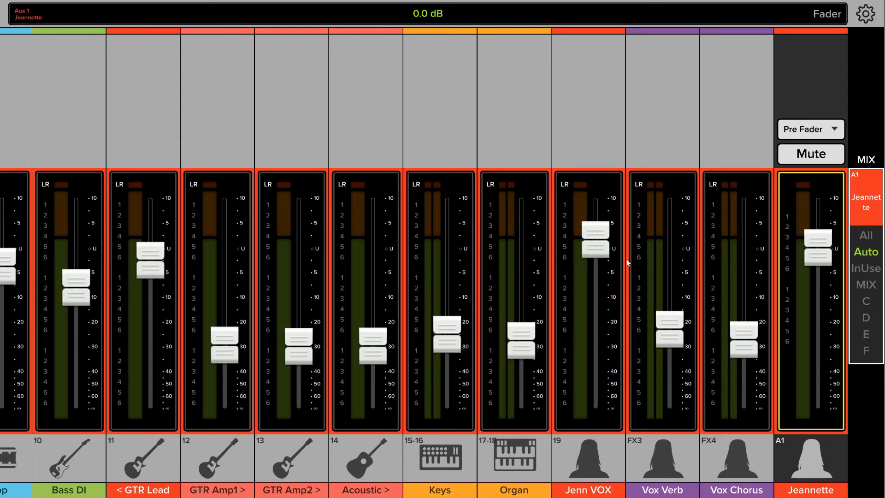
{"action": "mouse_move", "coordinate": [591, 217]}
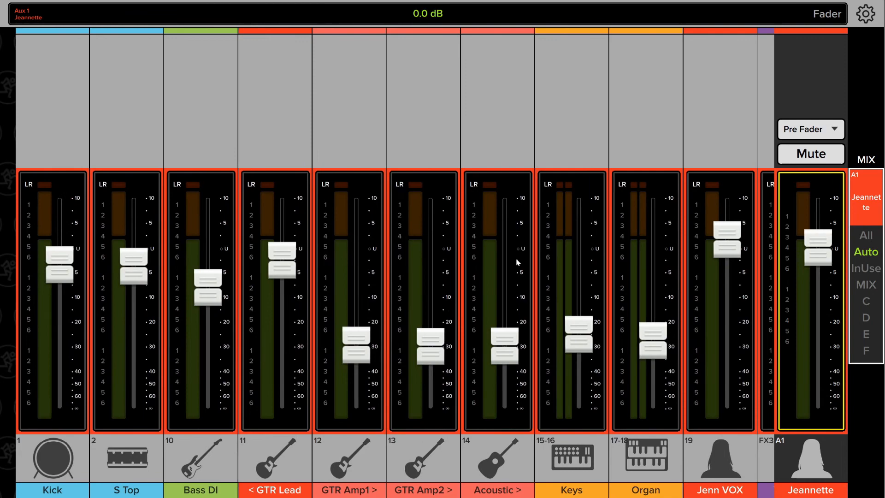
{"action": "left_click", "coordinate": [865, 13]}
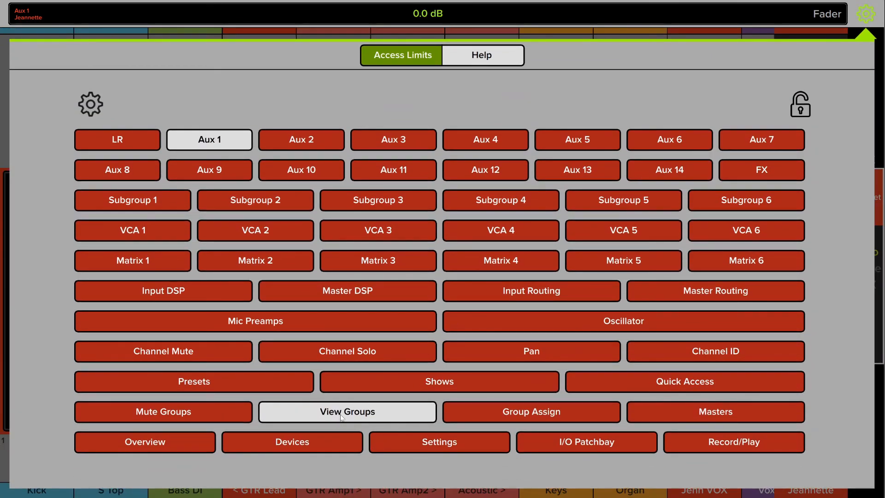
{"action": "left_click", "coordinate": [346, 412]}
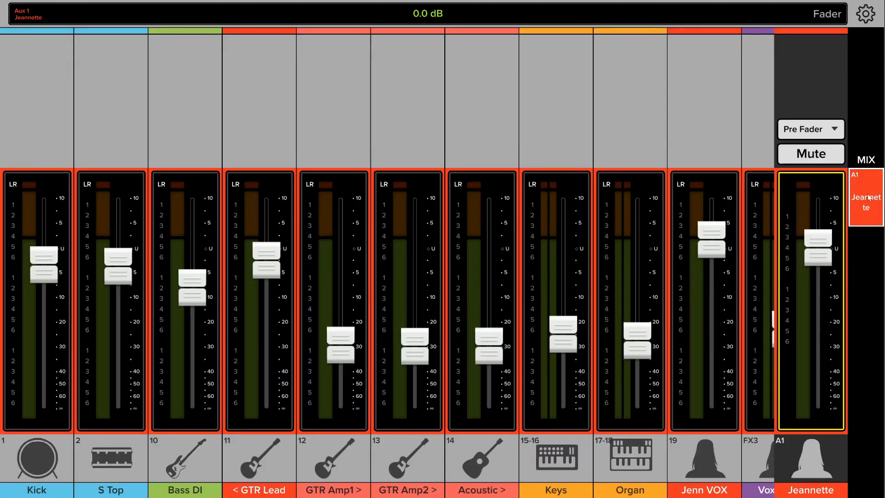
{"action": "mouse_move", "coordinate": [871, 318]}
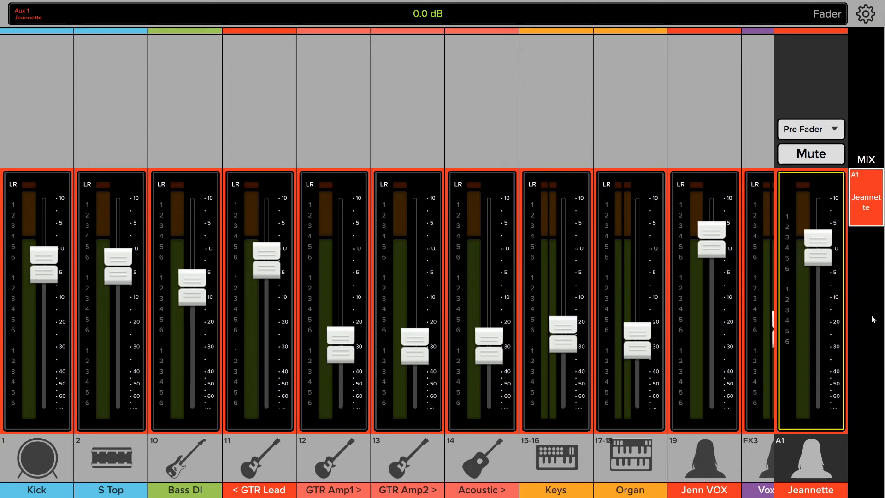
{"action": "mouse_move", "coordinate": [868, 246]}
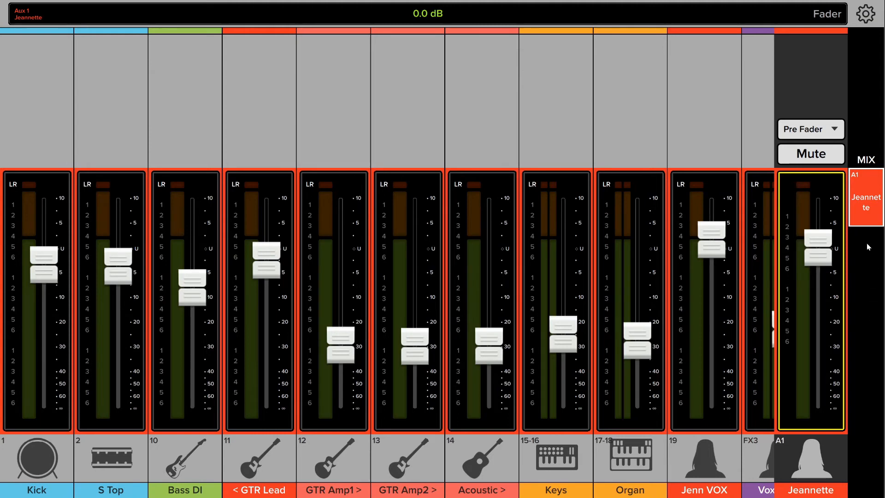
{"action": "mouse_move", "coordinate": [869, 254]}
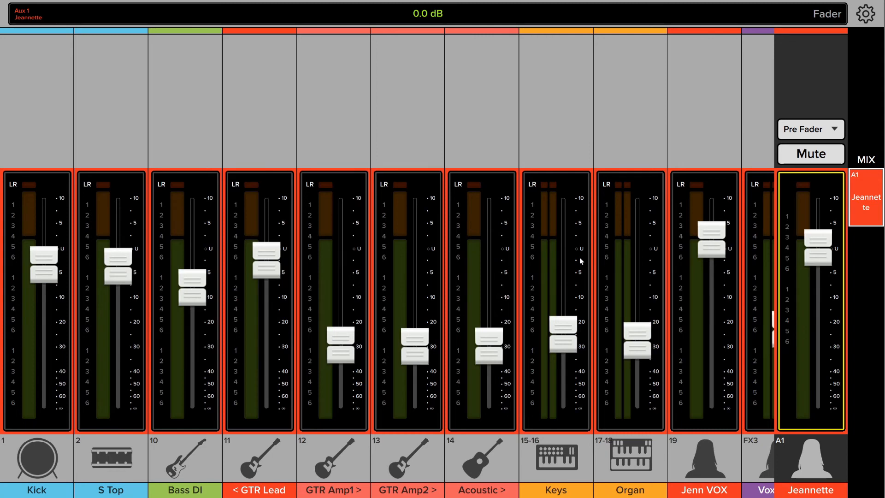
{"action": "mouse_move", "coordinate": [517, 264]}
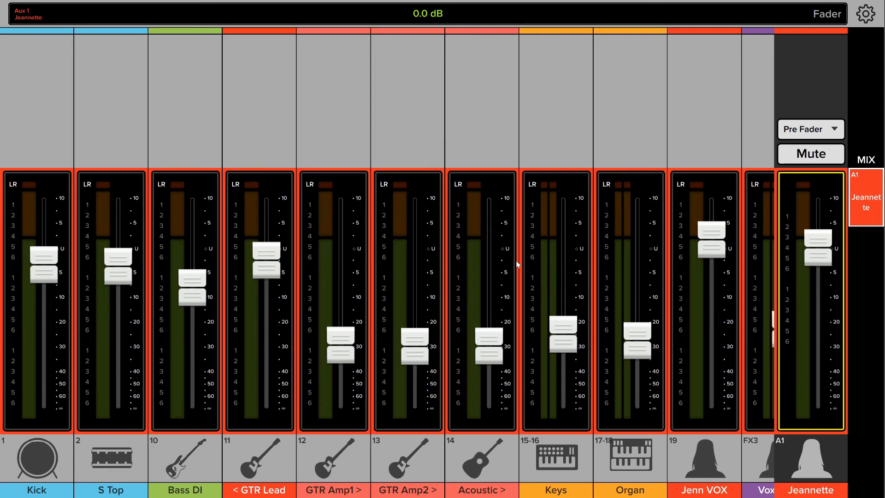
{"action": "mouse_move", "coordinate": [673, 184]}
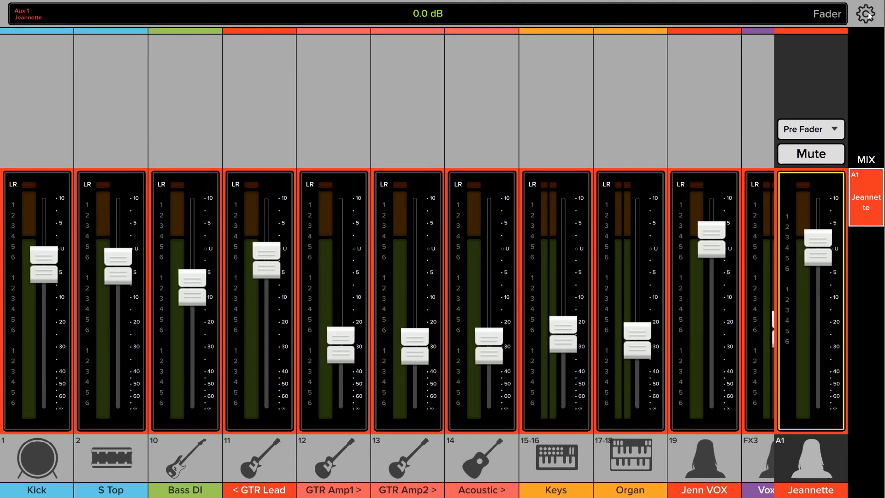
- Switch to Ben's Aux 2 mix, then Helen's Aux 3, and reopen Access Limits
{"action": "left_click", "coordinate": [867, 13]}
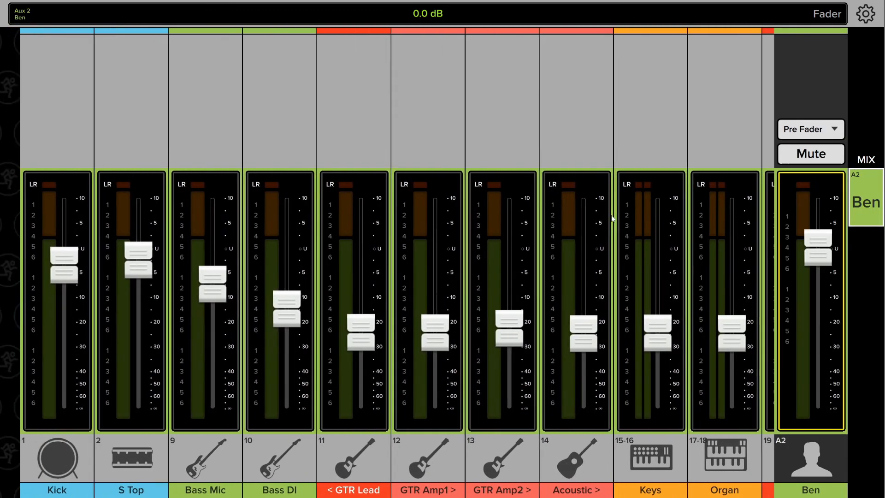
{"action": "left_click", "coordinate": [866, 14]}
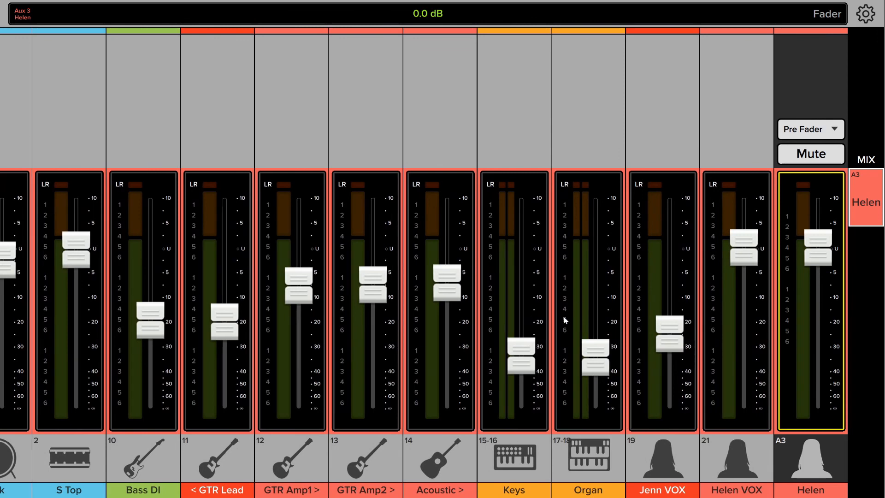
{"action": "mouse_move", "coordinate": [853, 88]}
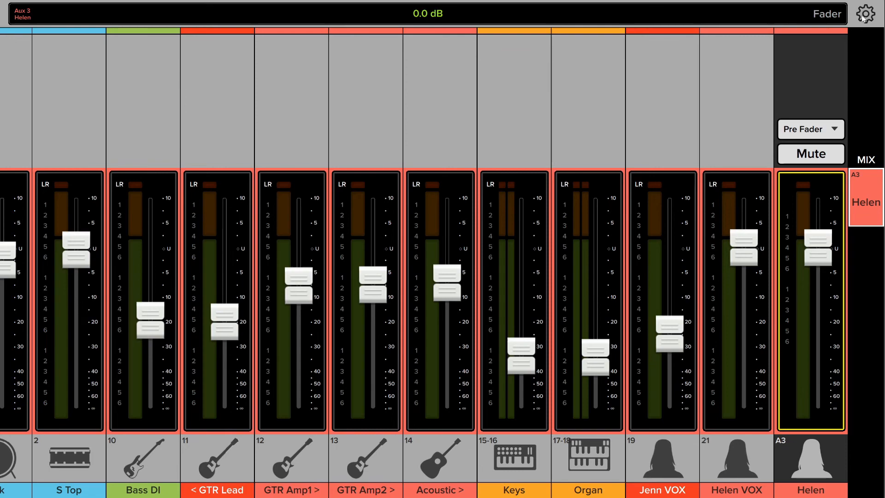
{"action": "left_click", "coordinate": [865, 13]}
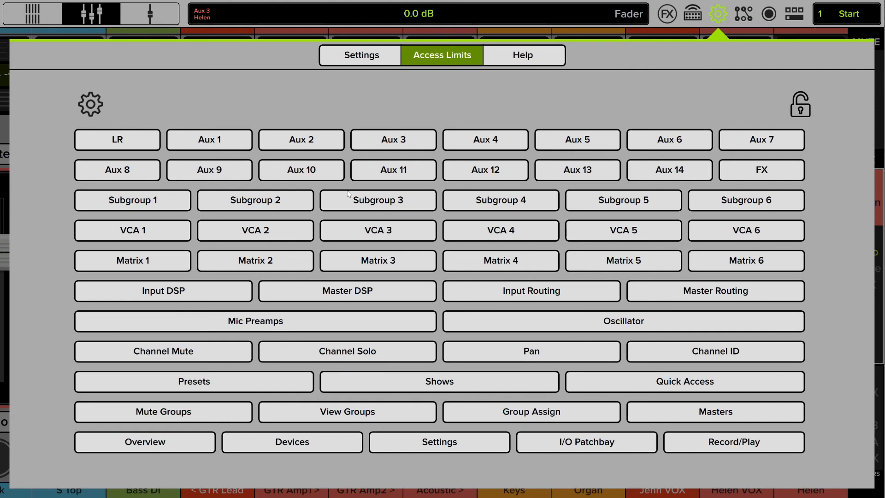
- Lock Master DSP access, then bring up the mix selector list
{"action": "left_click", "coordinate": [347, 291]}
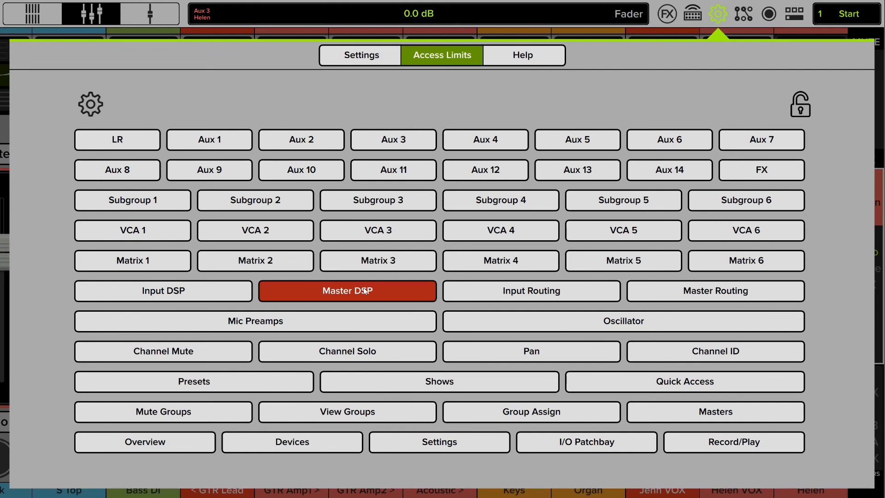
{"action": "left_click", "coordinate": [714, 291]}
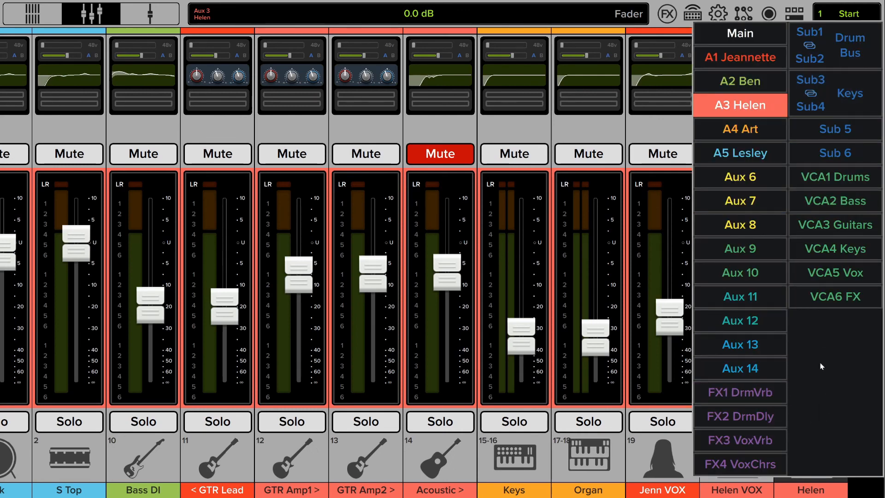
- Select the Main mix and unlock Matrix 1–6, Master DSP and Master Routing
{"action": "left_click", "coordinate": [740, 105]}
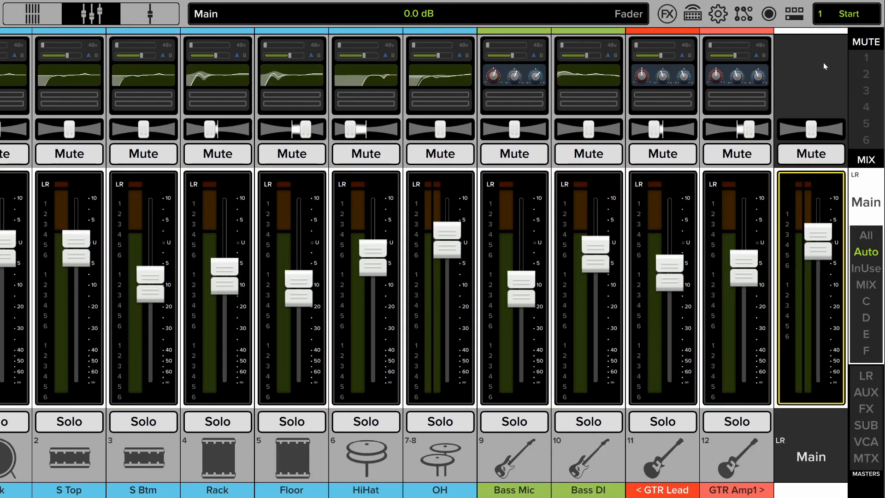
{"action": "mouse_move", "coordinate": [790, 72]}
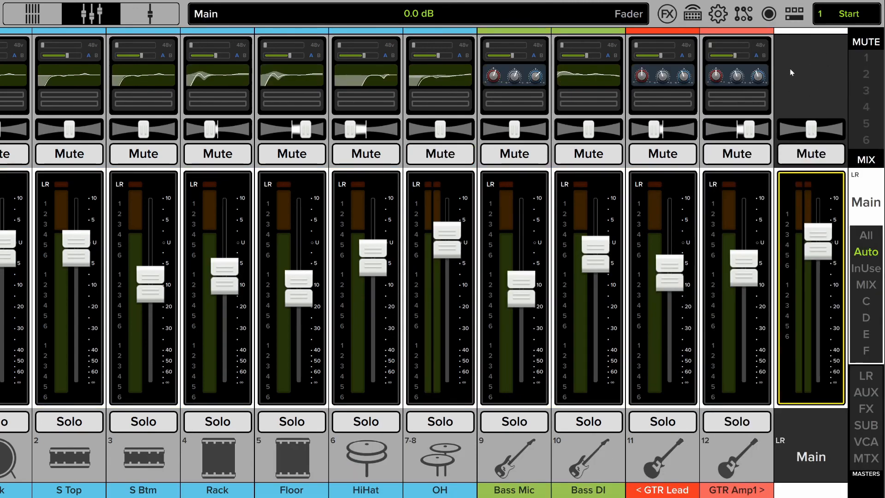
{"action": "mouse_move", "coordinate": [820, 113]}
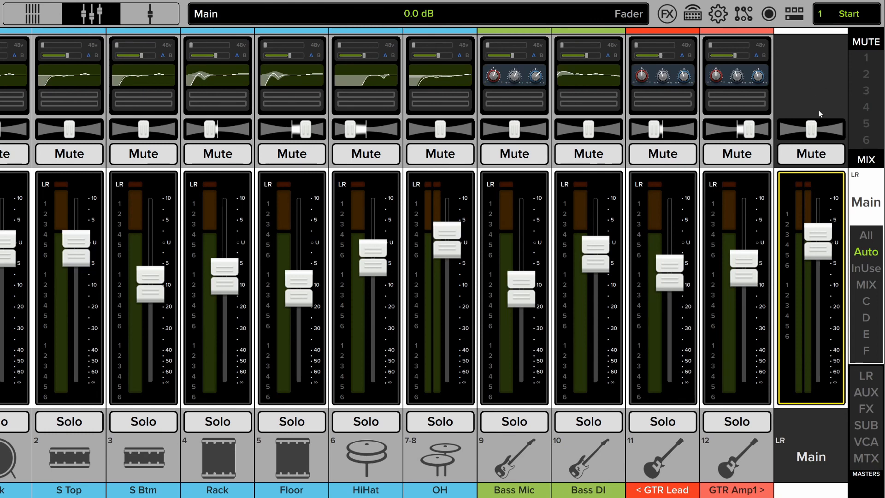
{"action": "mouse_move", "coordinate": [635, 138]}
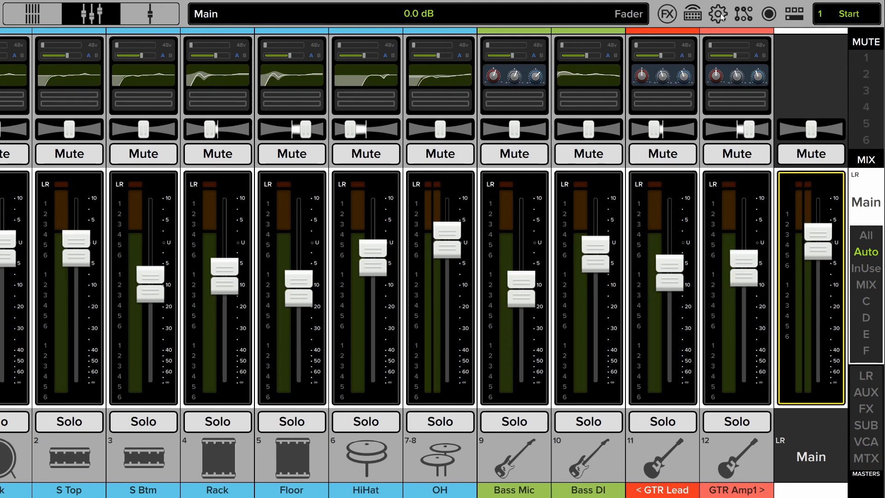
{"action": "left_click", "coordinate": [718, 13]}
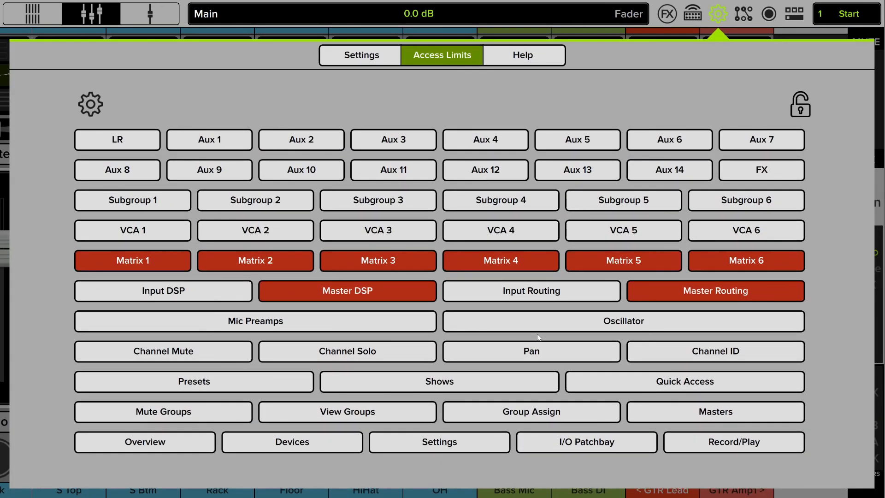
{"action": "left_click", "coordinate": [347, 290]}
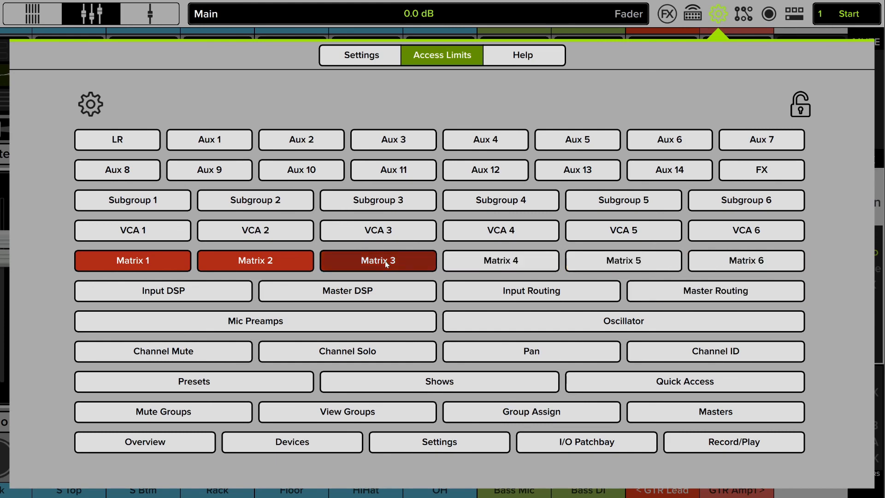
{"action": "left_click", "coordinate": [377, 260]}
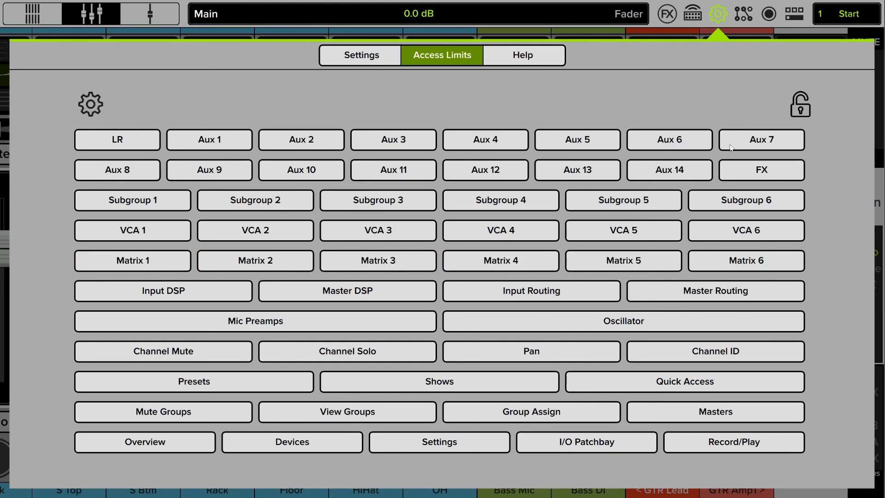